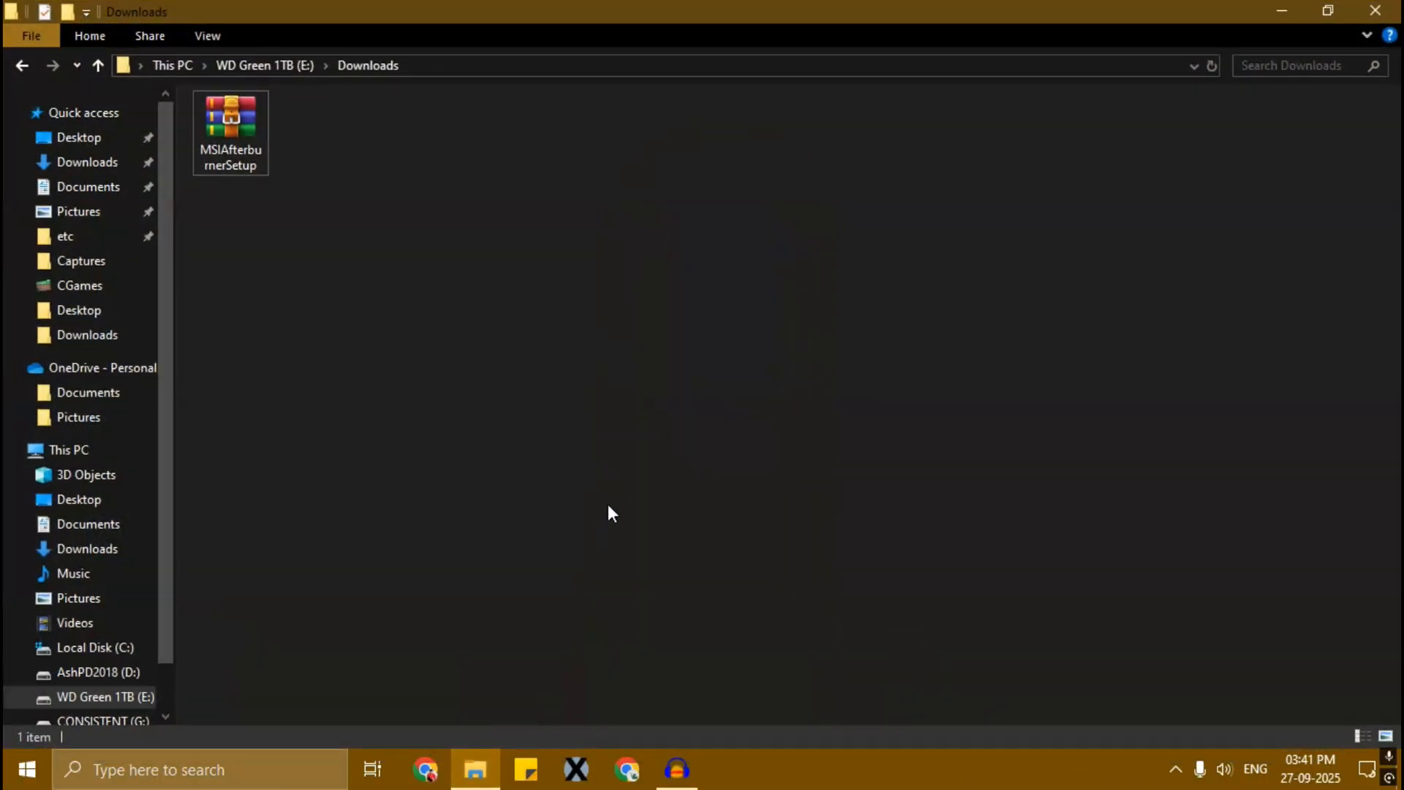
Extract the MSIAfterburnerSetup archive into its own folder and select the MSIAfterburnerInstaller465 application.
right_click(230, 120)
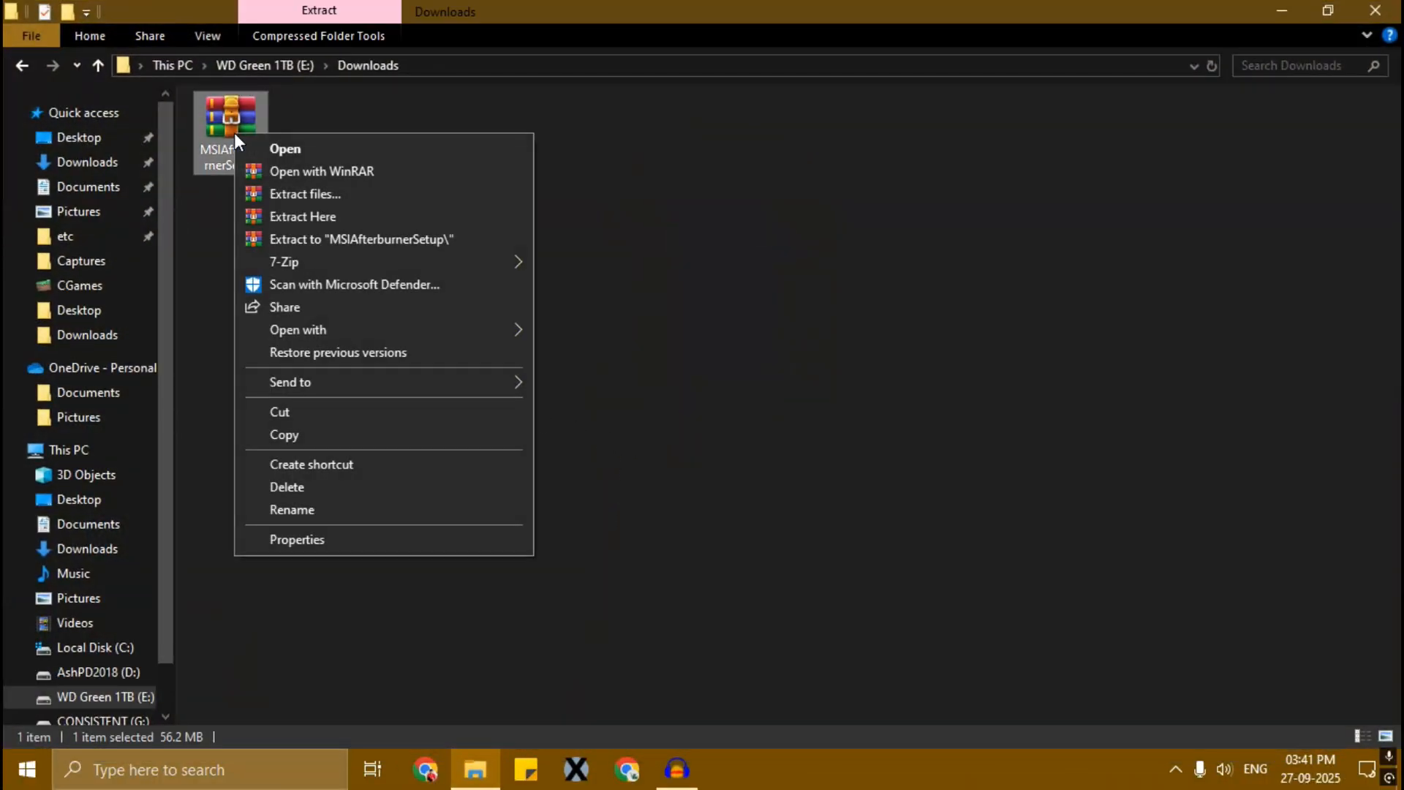
click(305, 193)
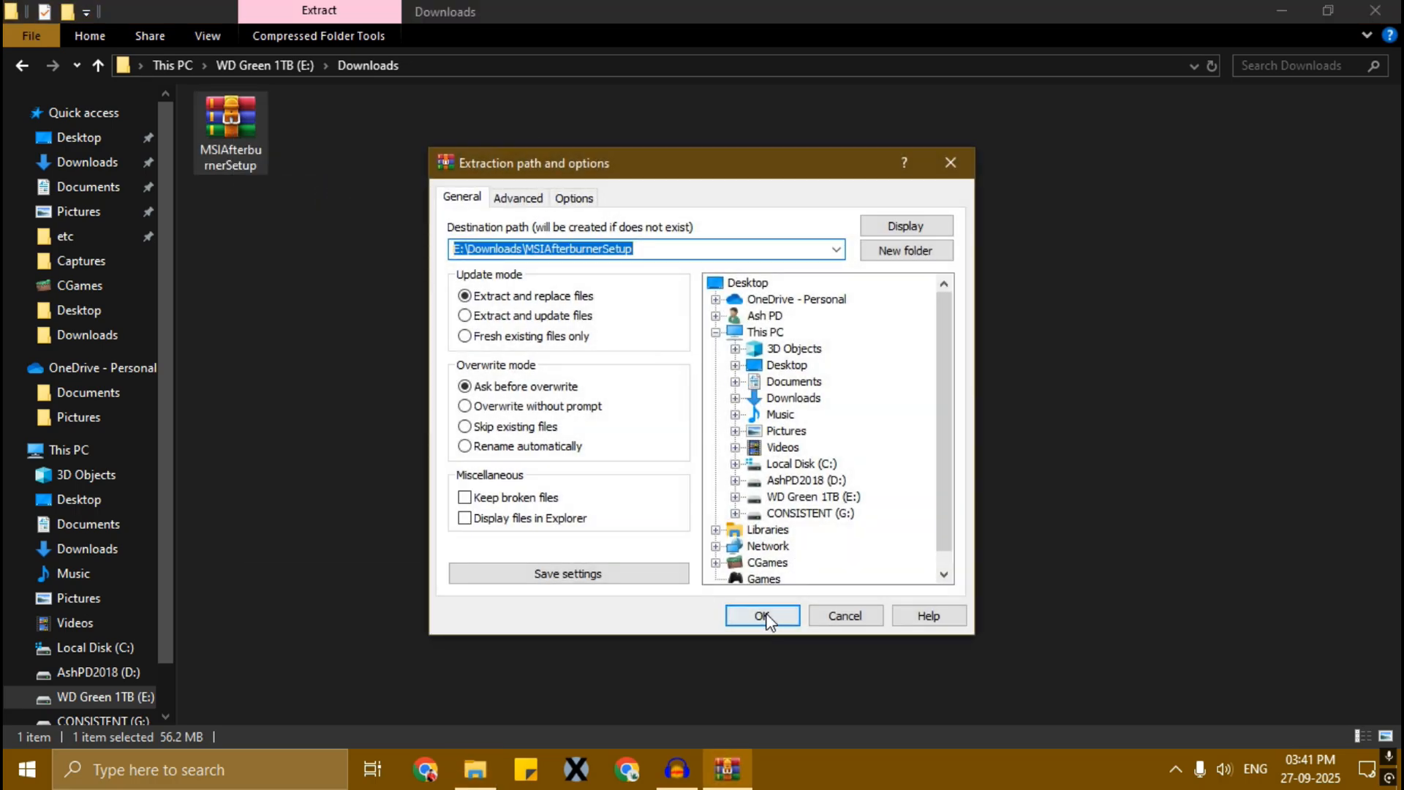
click(760, 615)
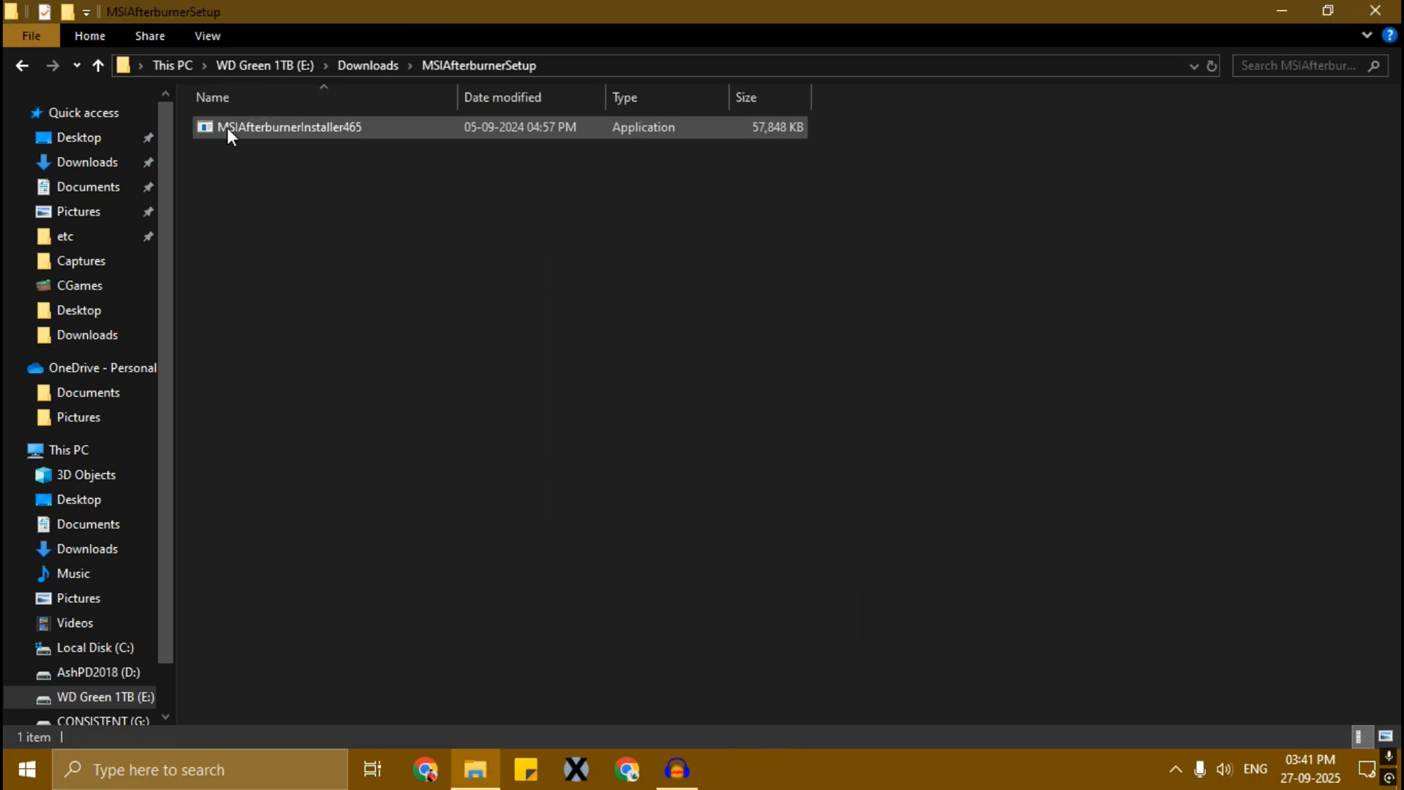
click(287, 127)
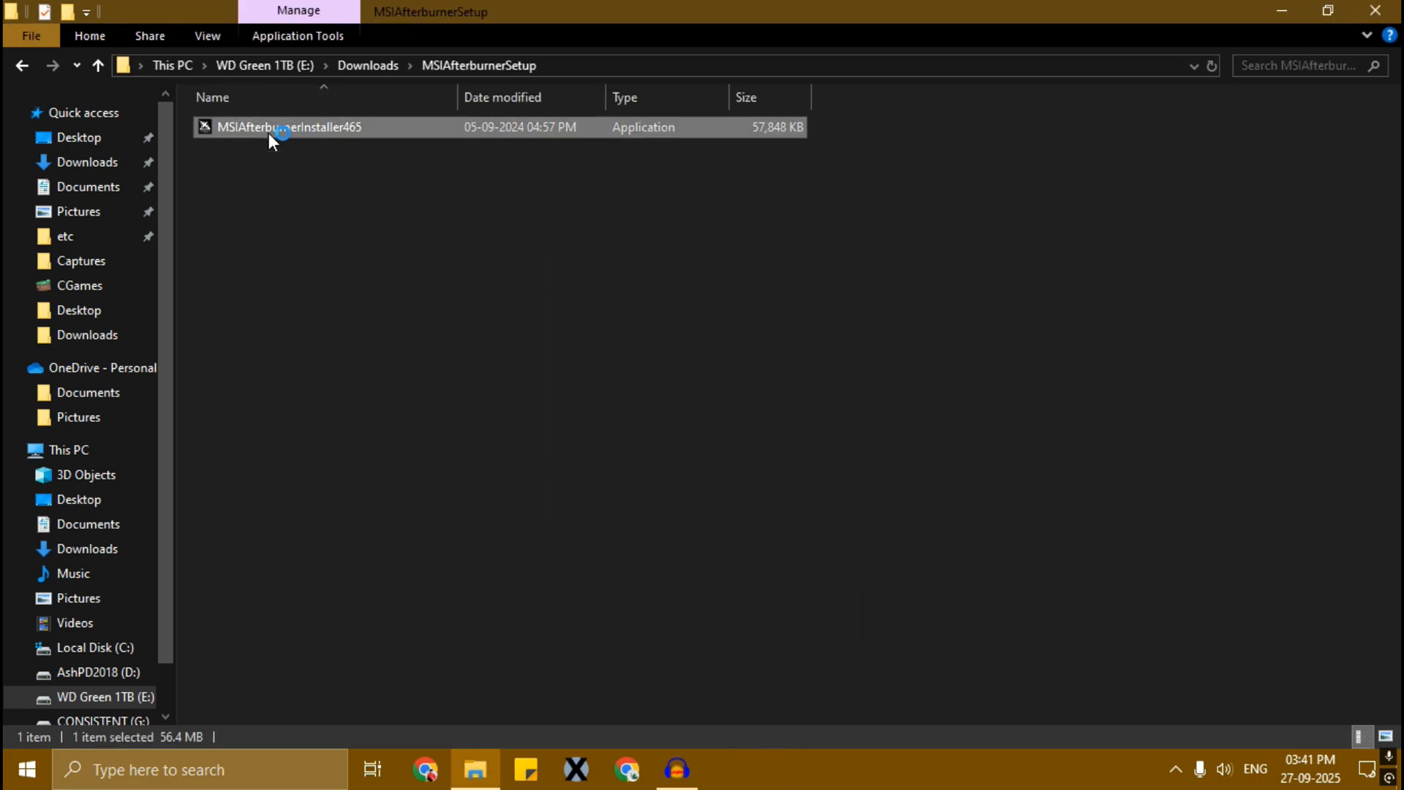
Run the installer with Norton 360 for Gamer unticked and start installing MSI Afterburner only.
double_click(288, 126)
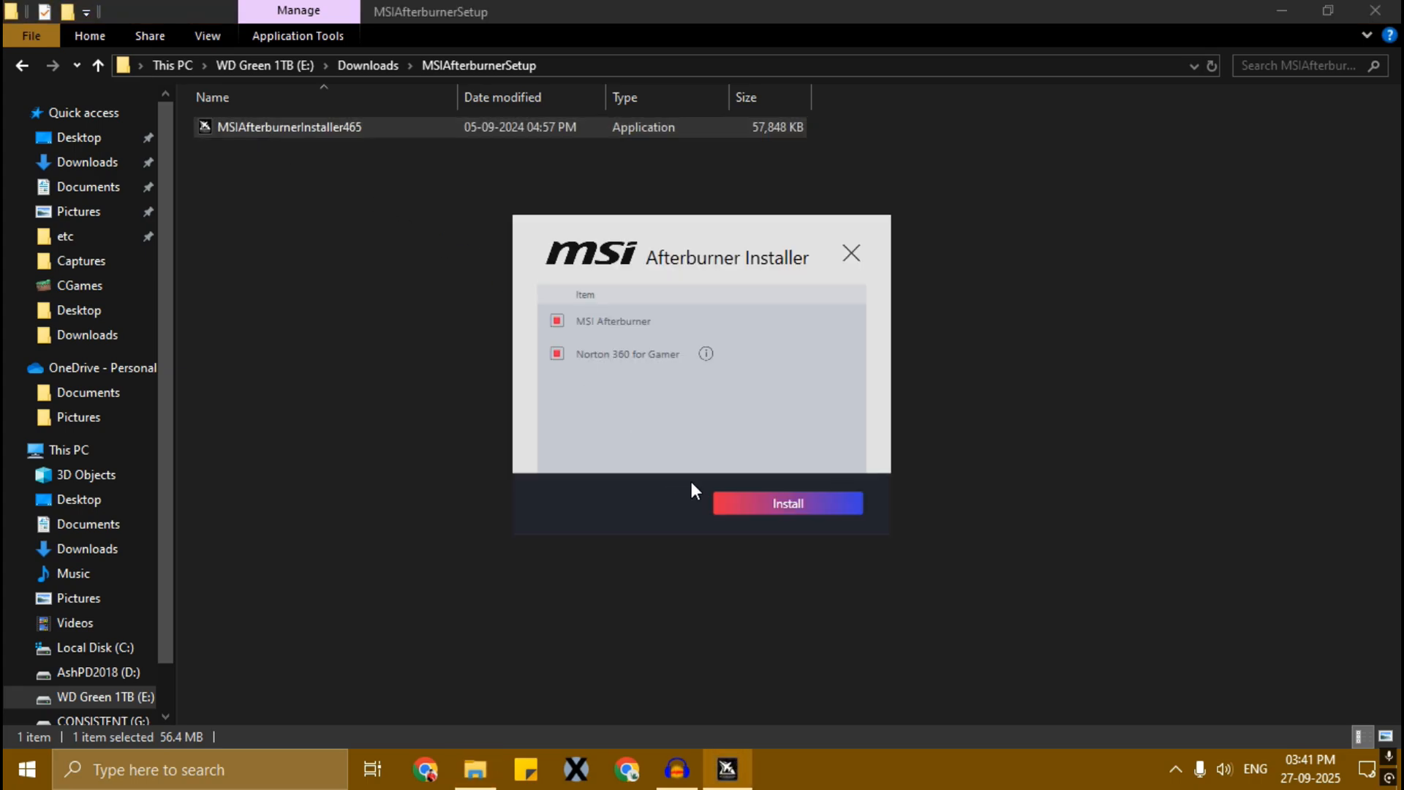
click(556, 353)
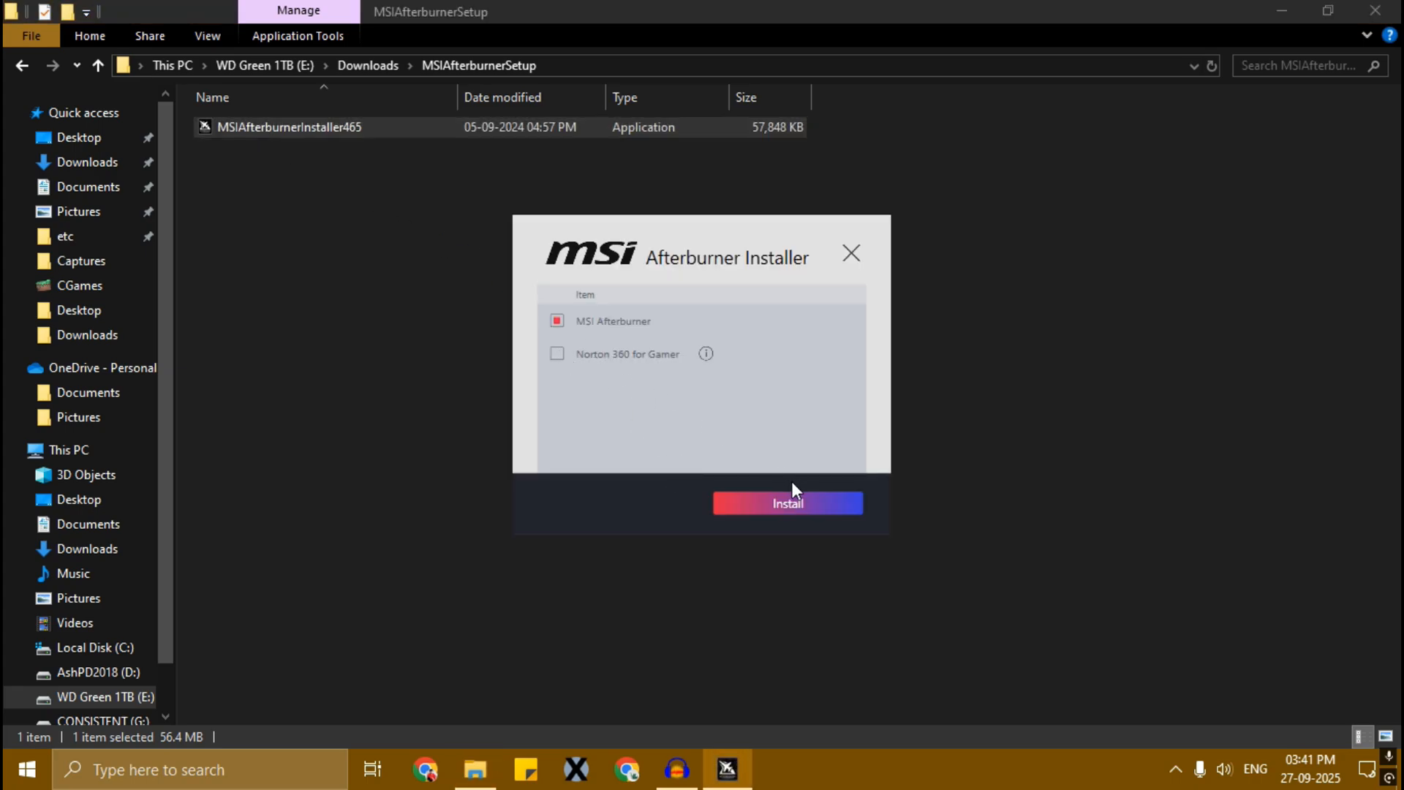
click(786, 503)
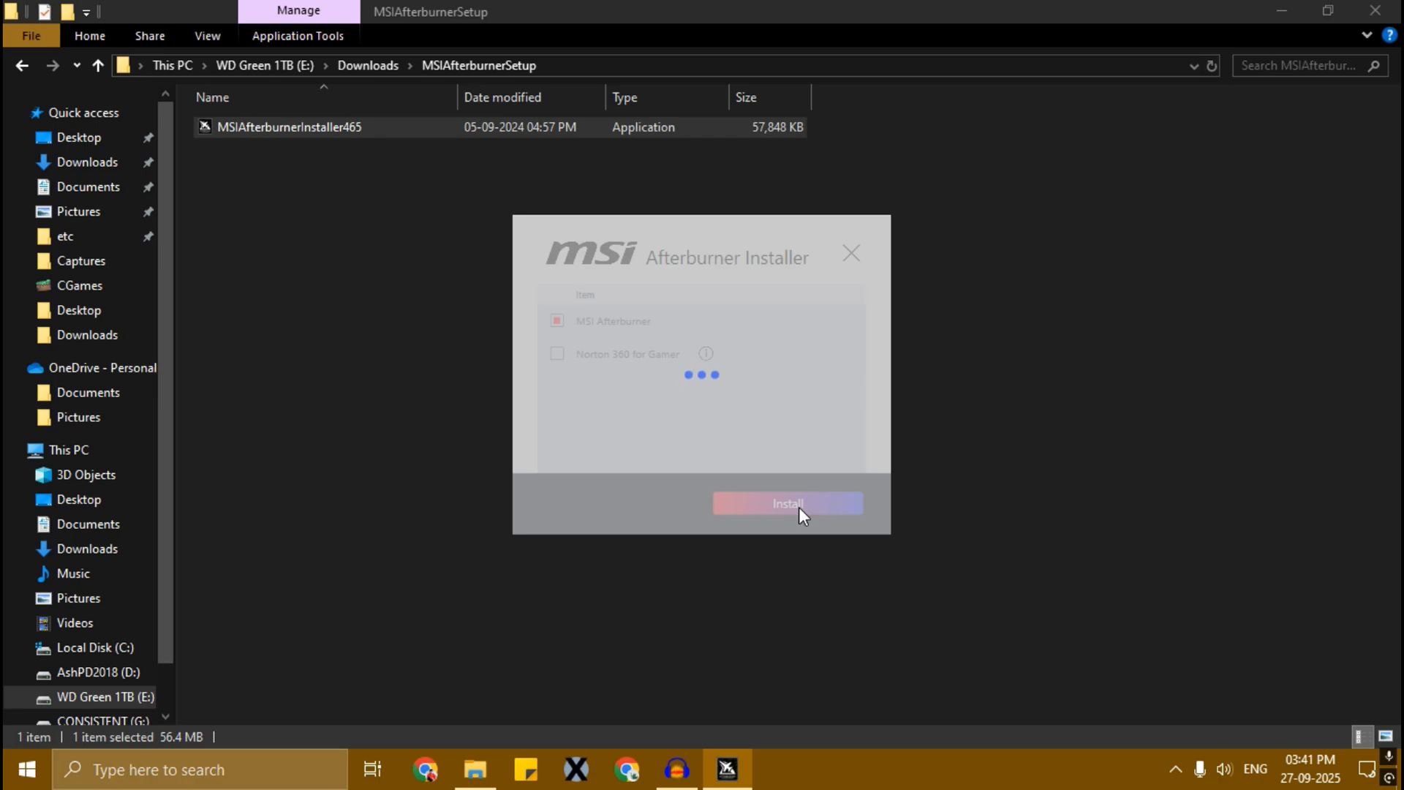
click(785, 502)
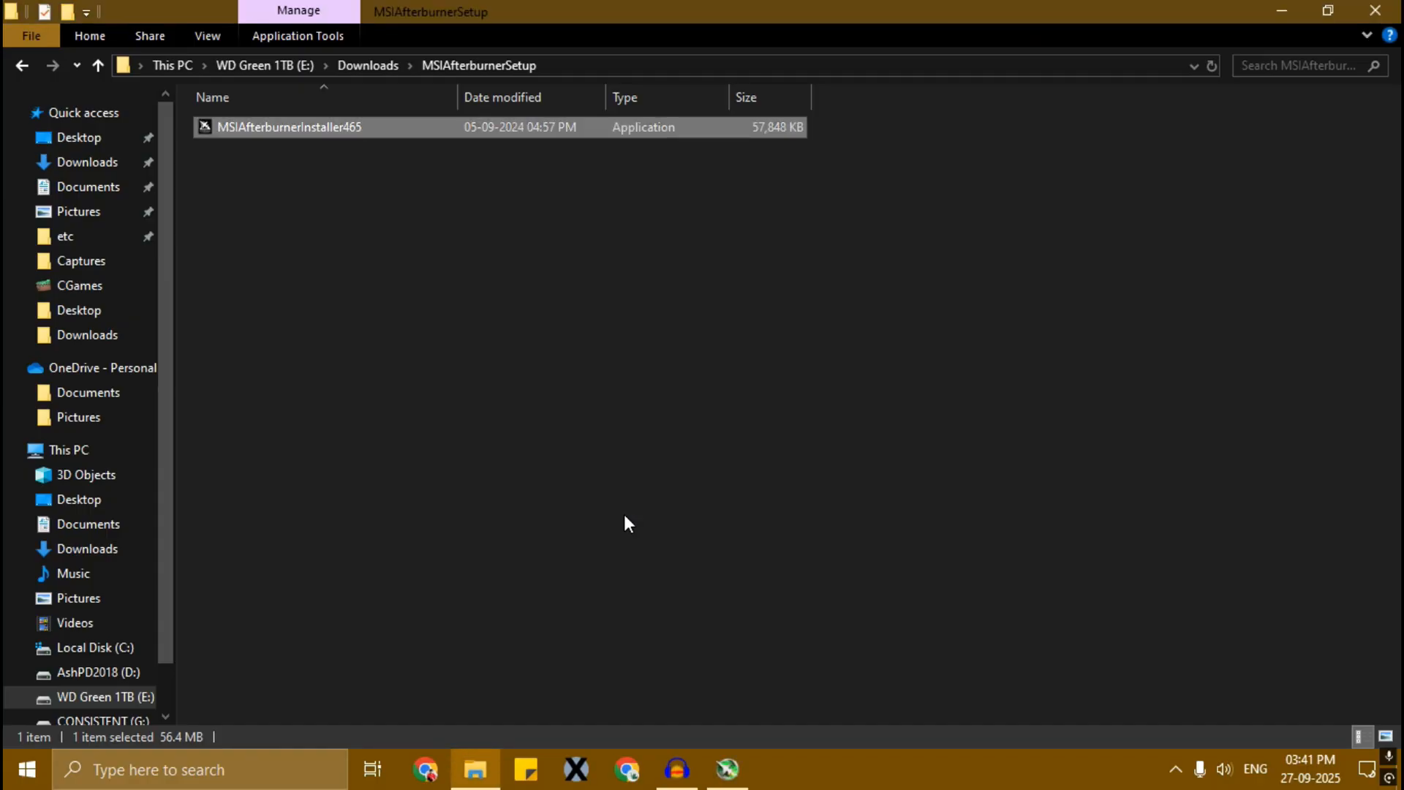
Step through setup in English, accepting the license and default Program Files and Start Menu folders, then begin the install.
double_click(288, 127)
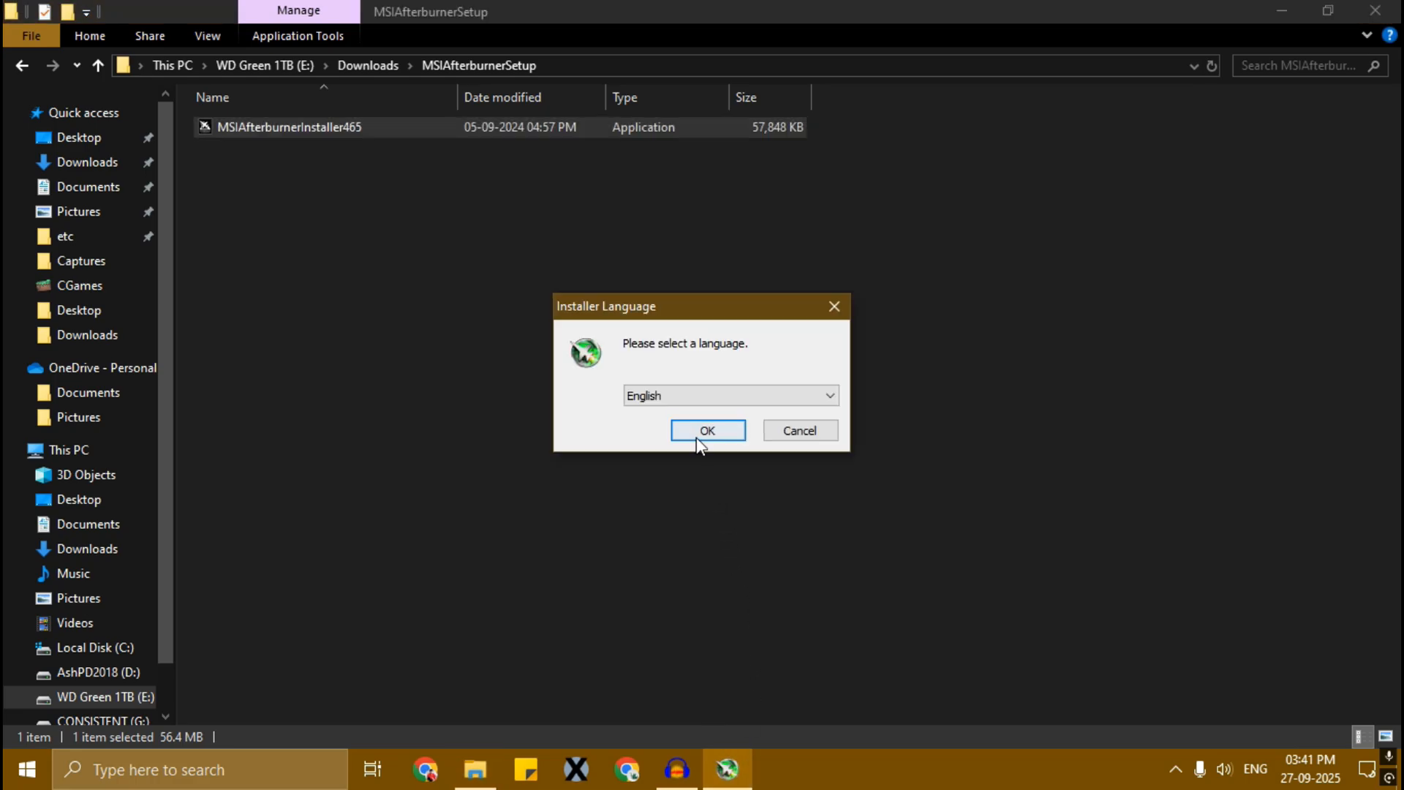
click(707, 430)
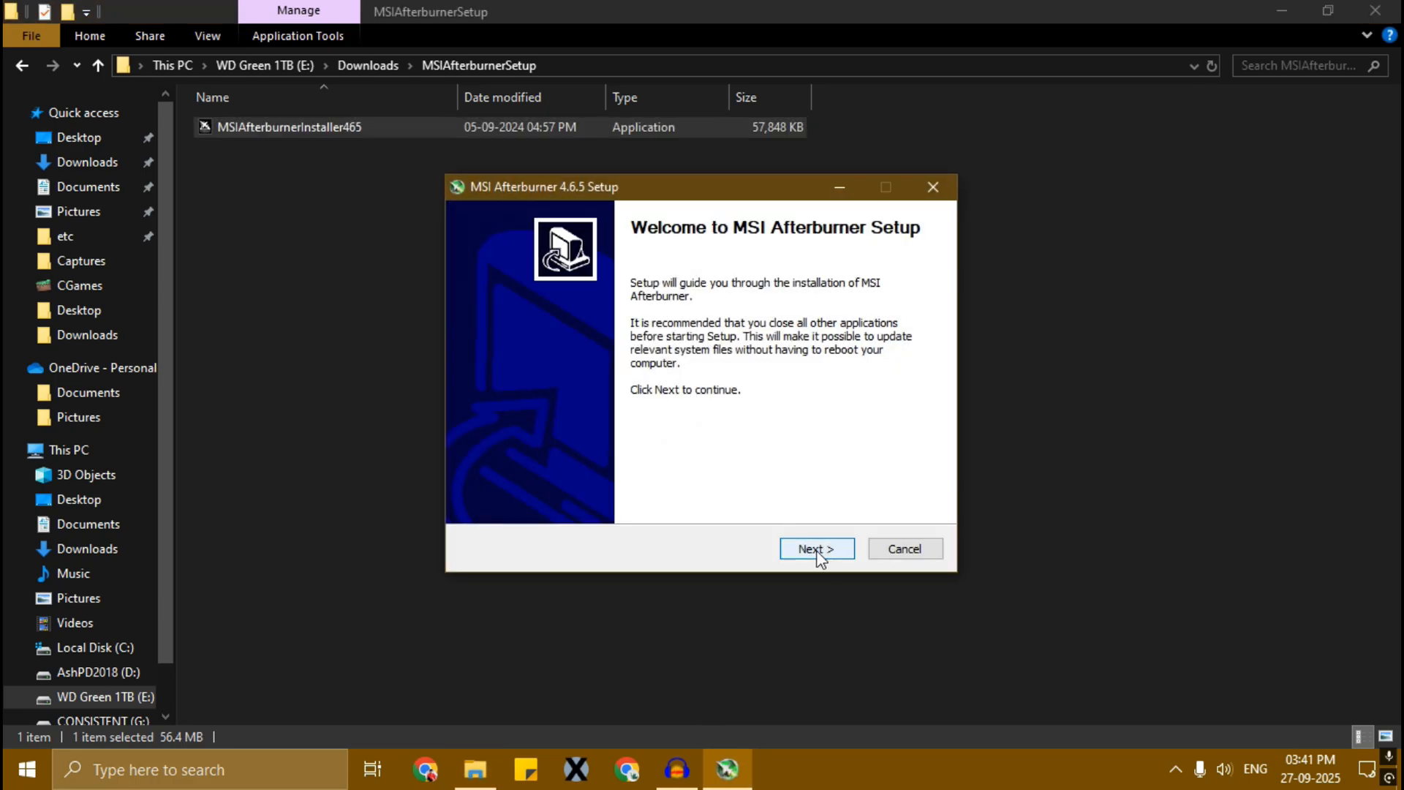
click(817, 548)
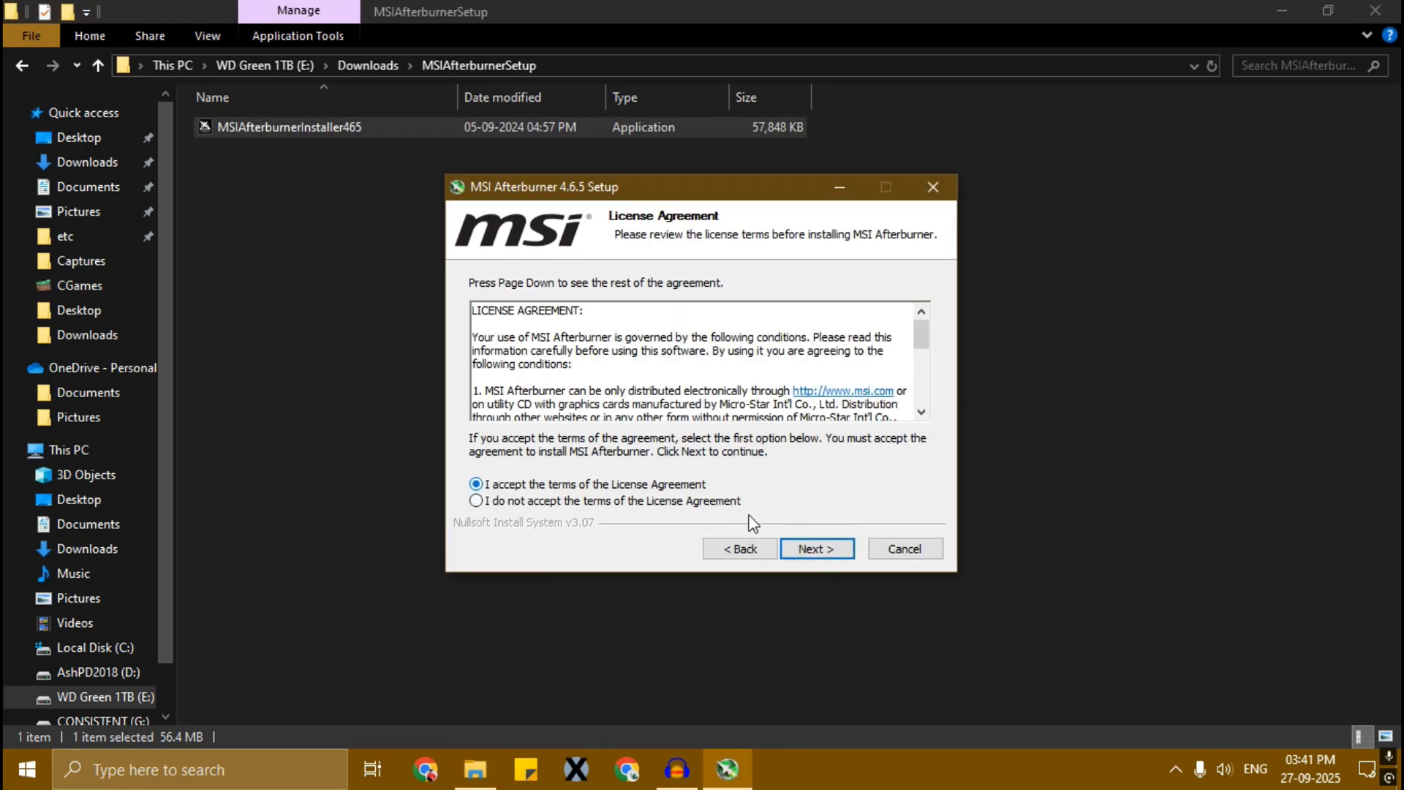
click(817, 548)
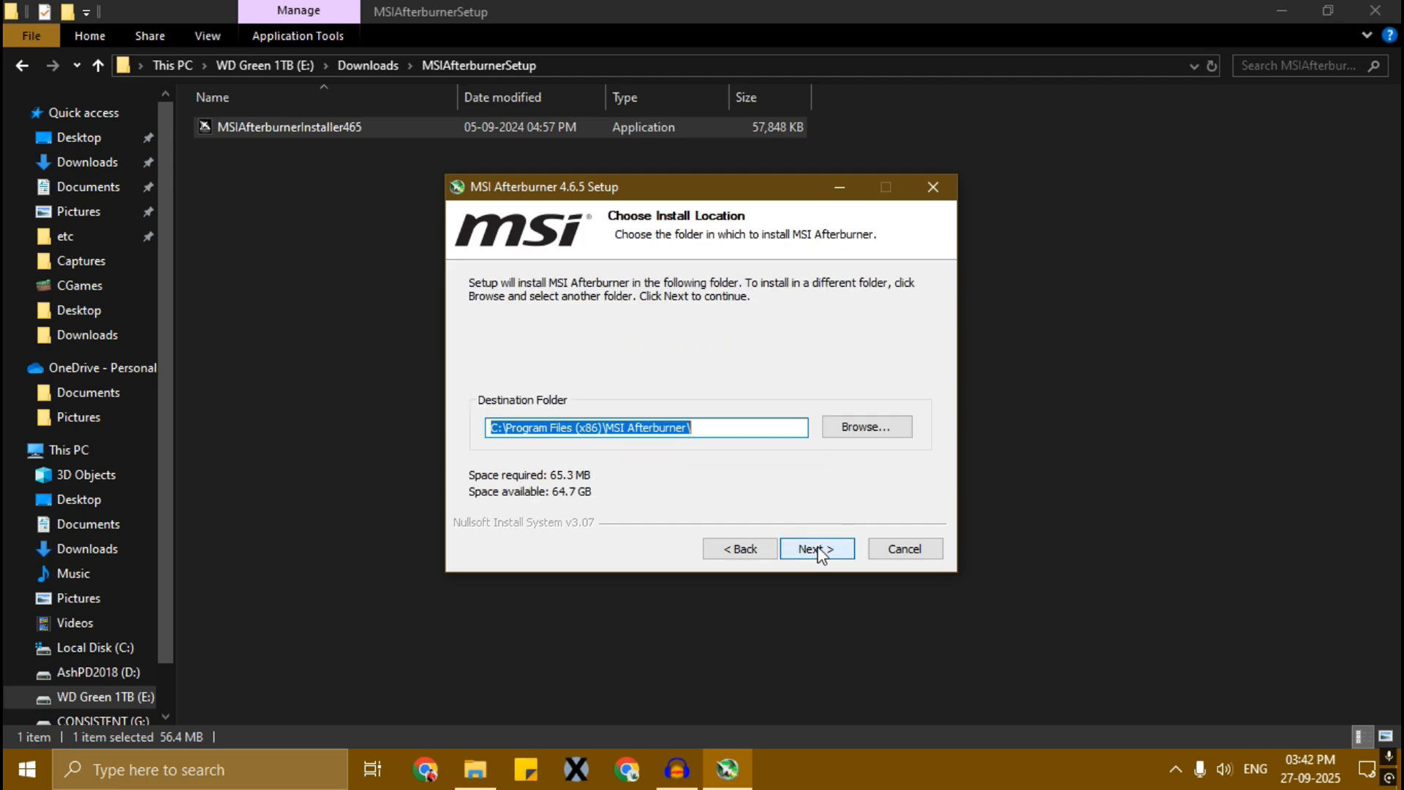
click(816, 548)
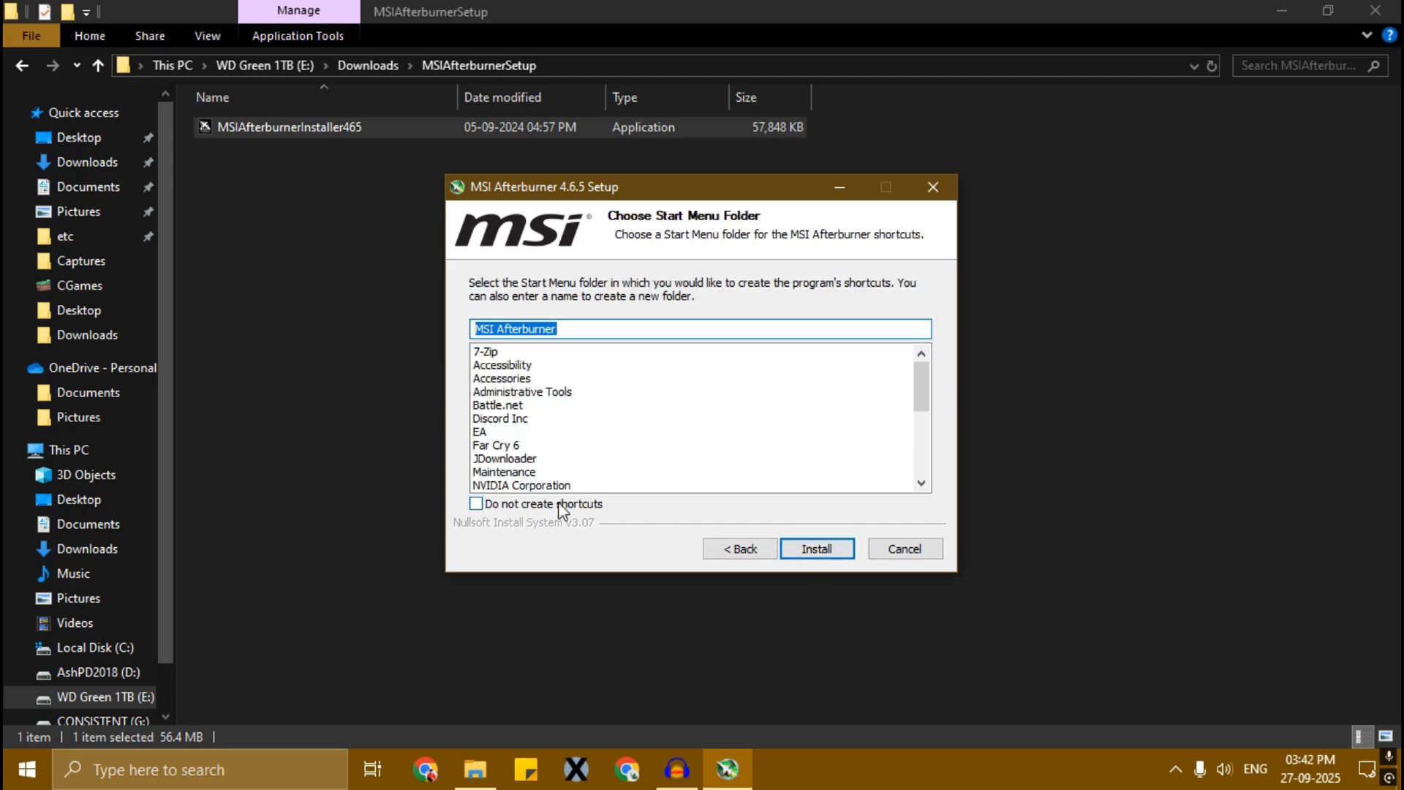
click(816, 548)
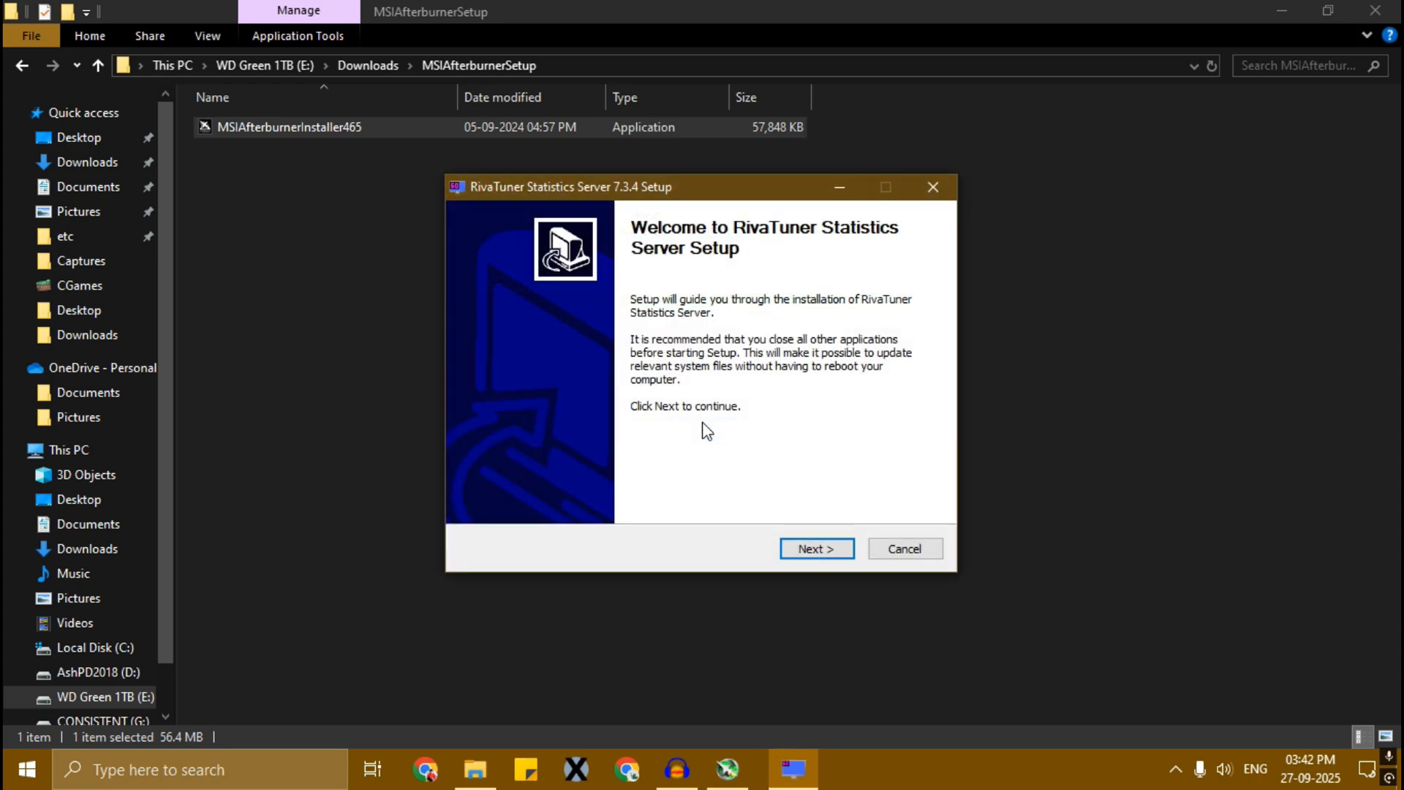
Install RivaTuner Statistics Server to its default folder with the license accepted and no Start Menu shortcuts.
click(815, 548)
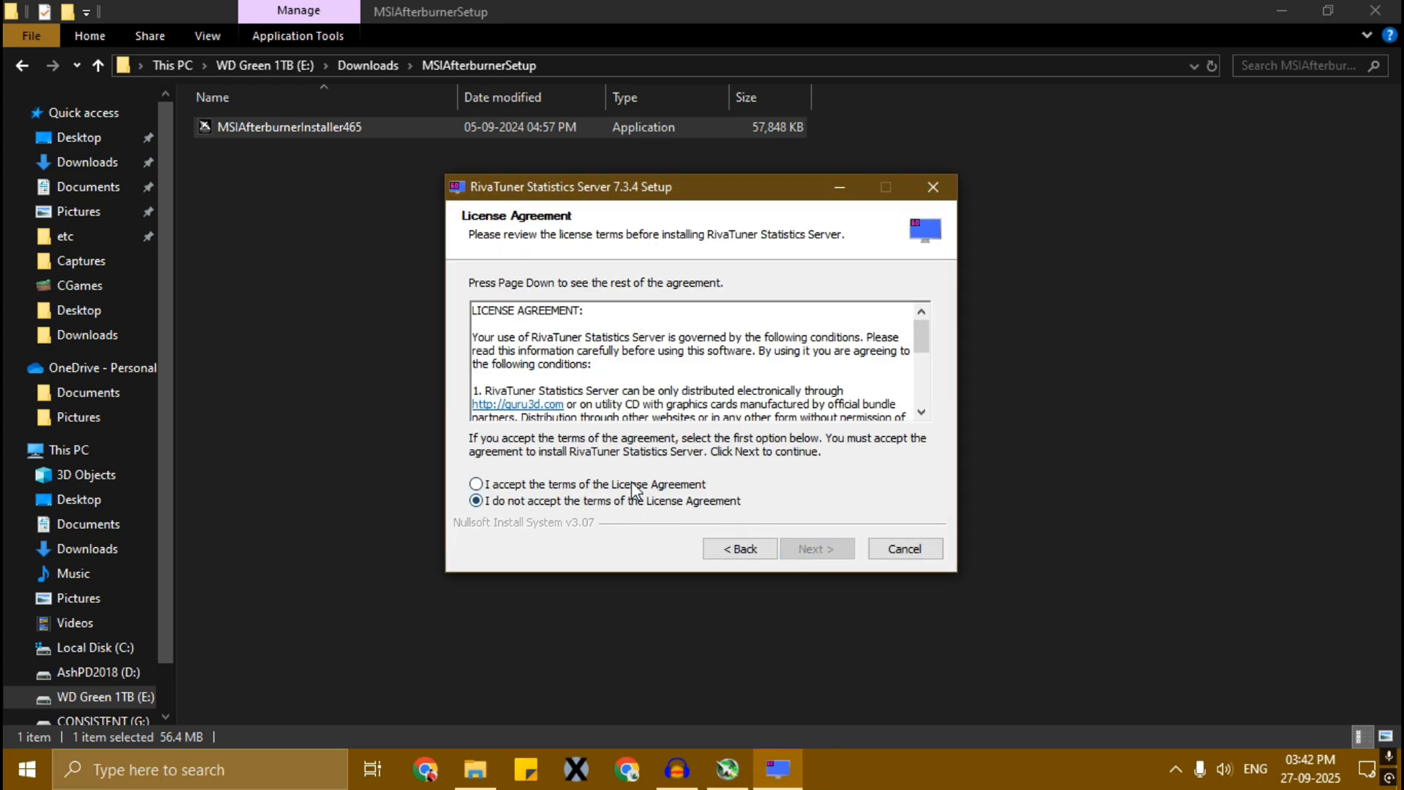
click(816, 548)
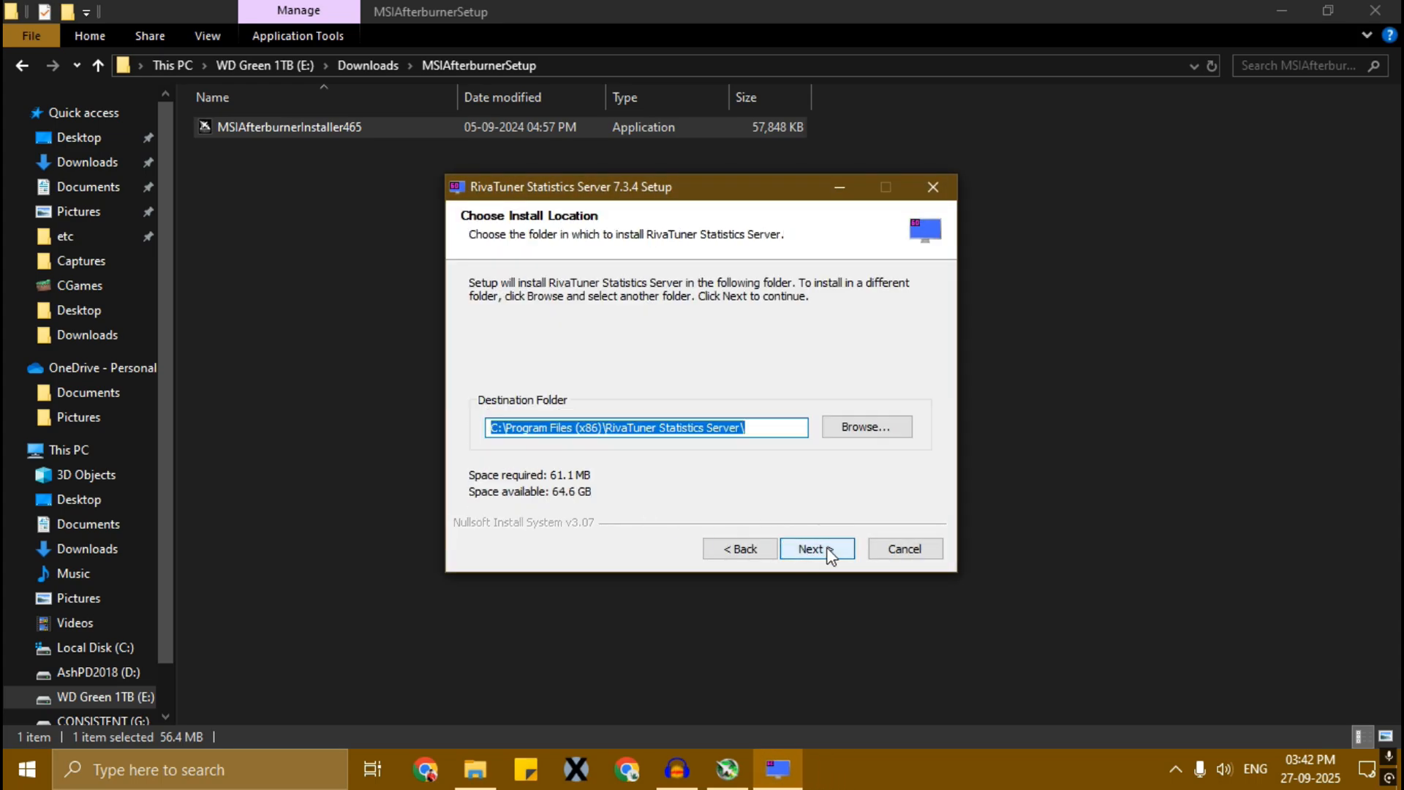
click(815, 548)
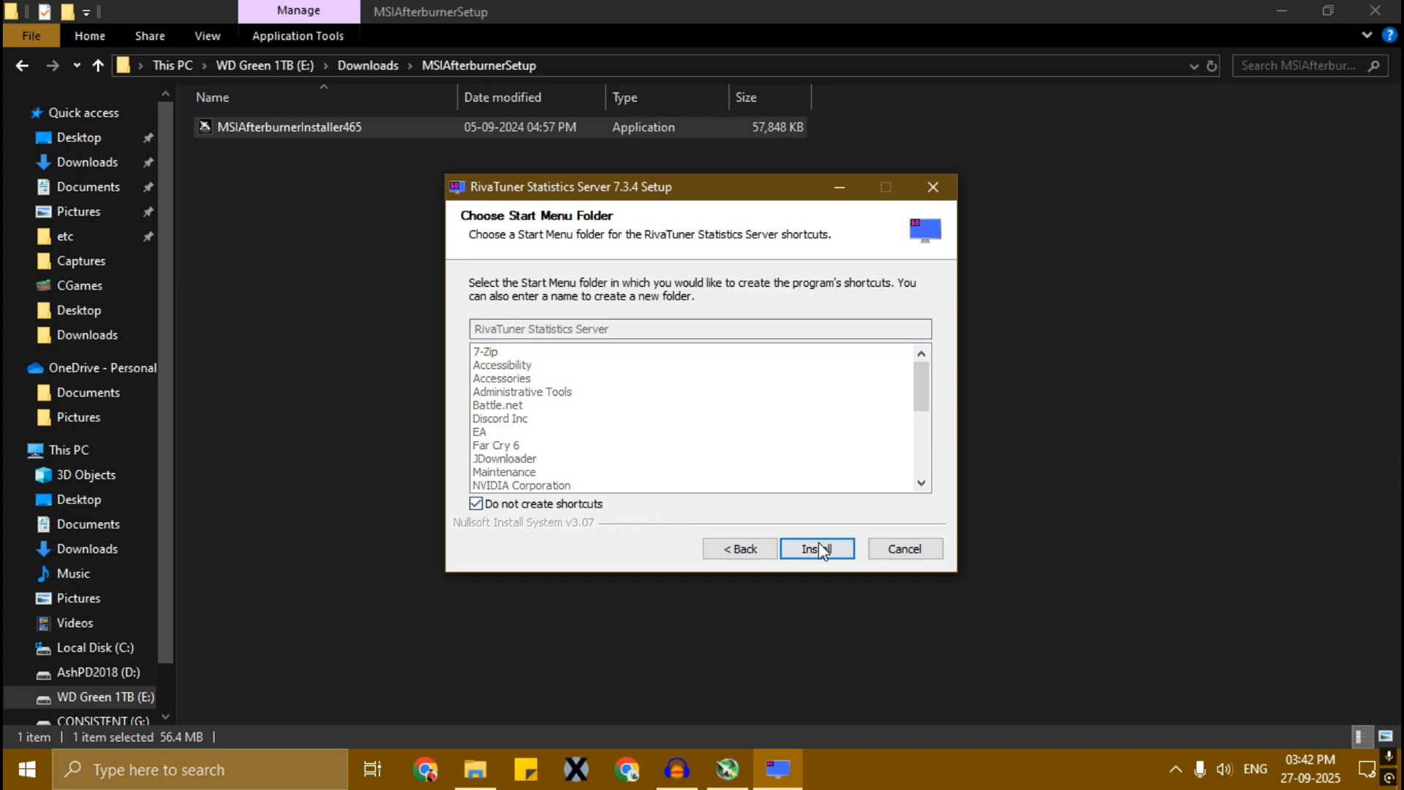
click(816, 548)
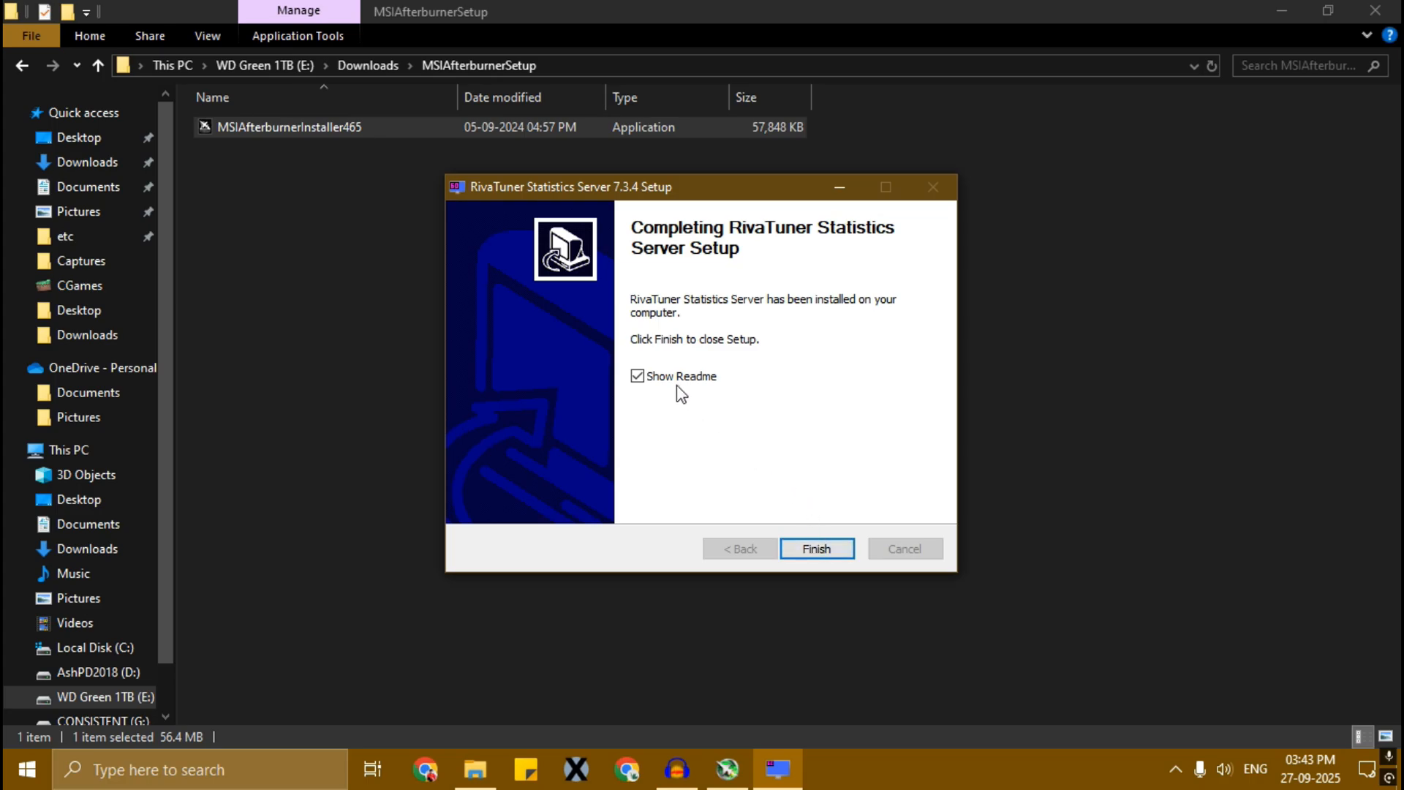
Close RivaTuner setup and finish Afterburner setup with Show Readme unticked and Run MSI Afterburner kept on.
click(817, 548)
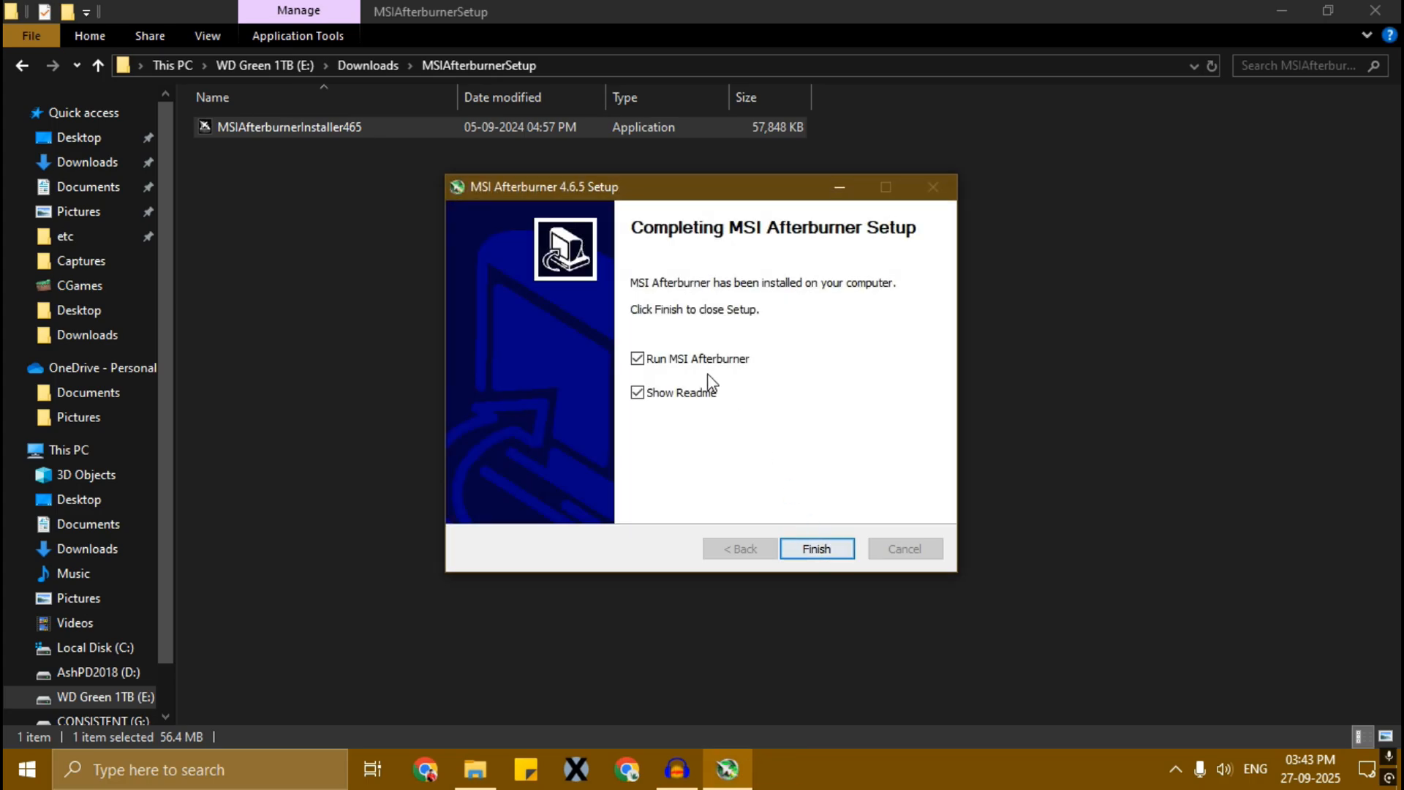
click(638, 392)
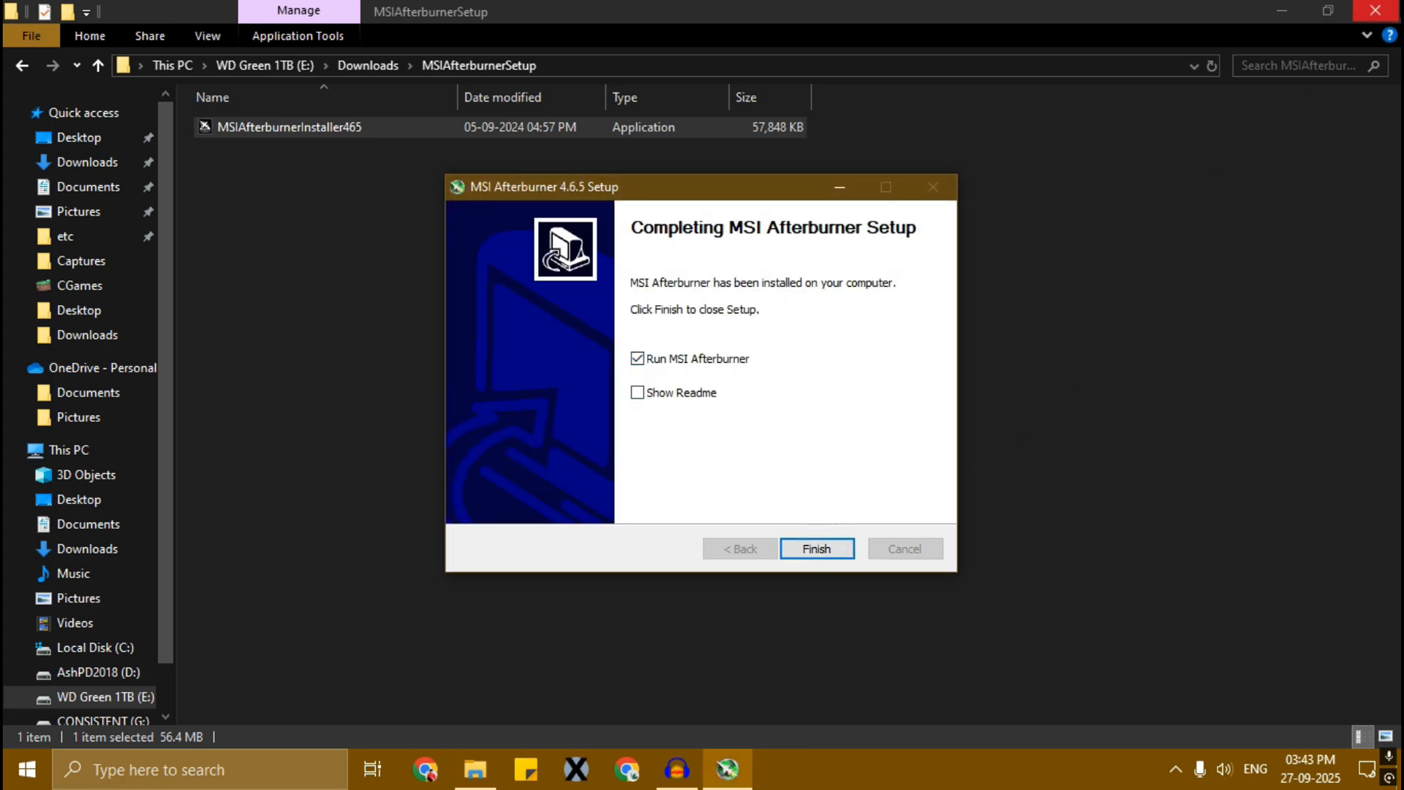
click(815, 548)
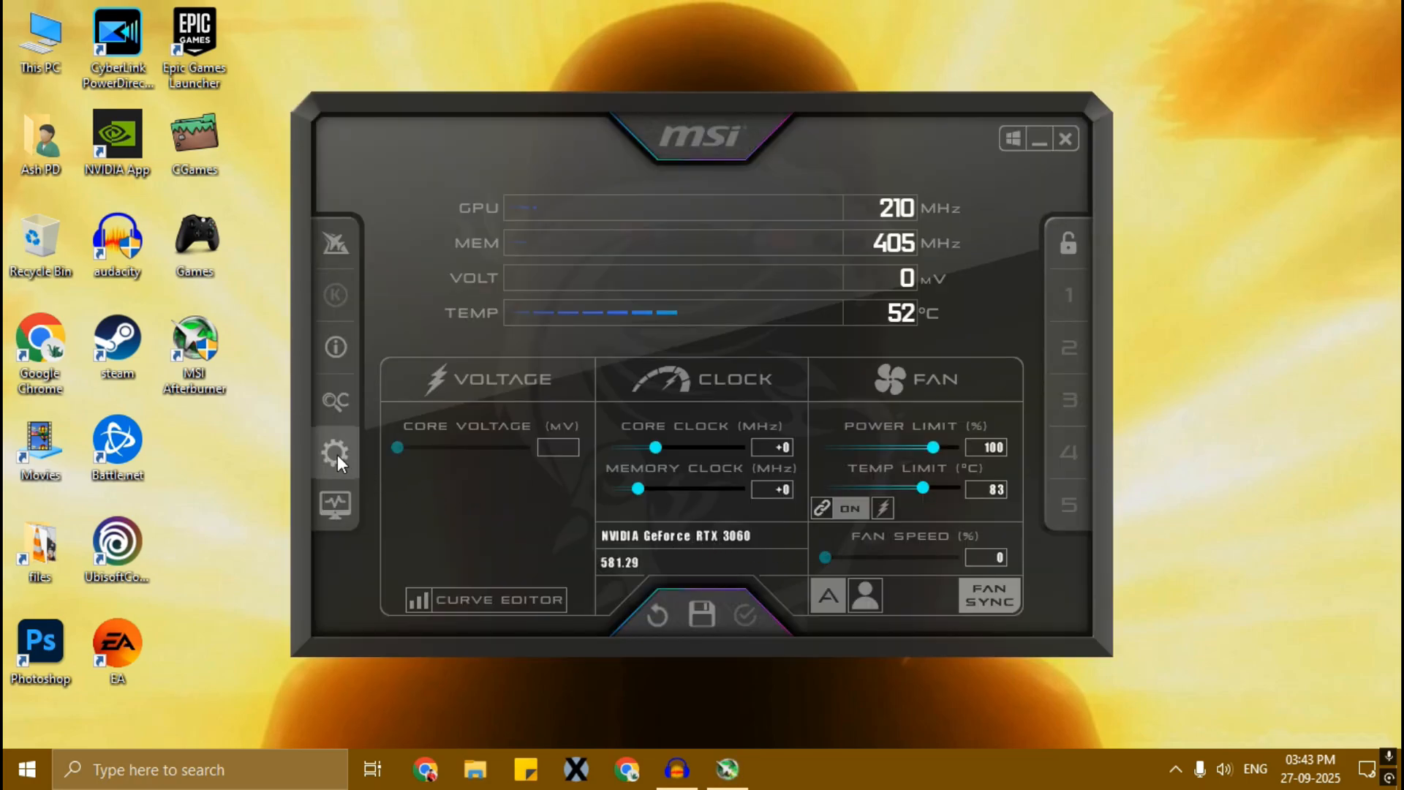
In the User Interface settings, apply the MSI Cyborg Afterburner skin by Drerex Design.
click(335, 453)
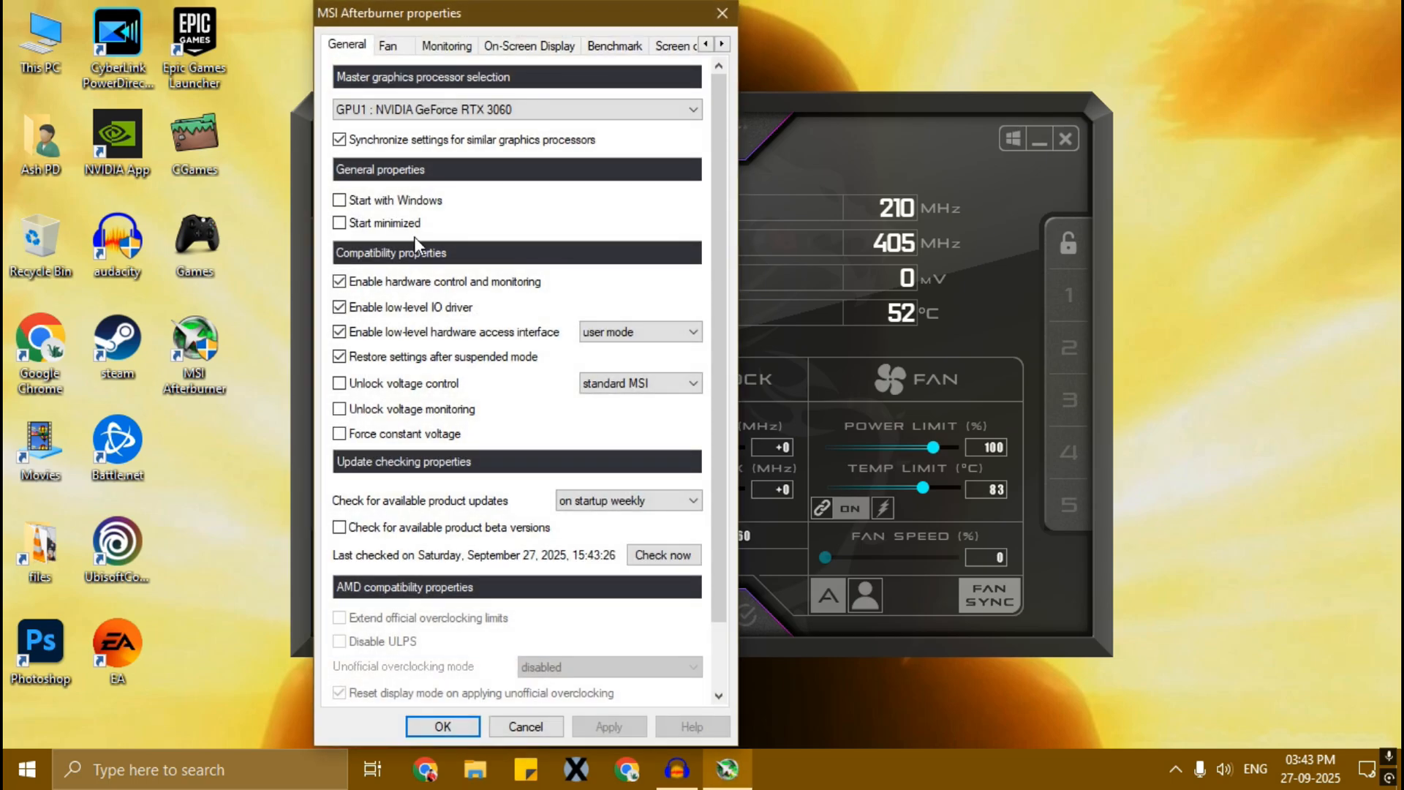
click(722, 43)
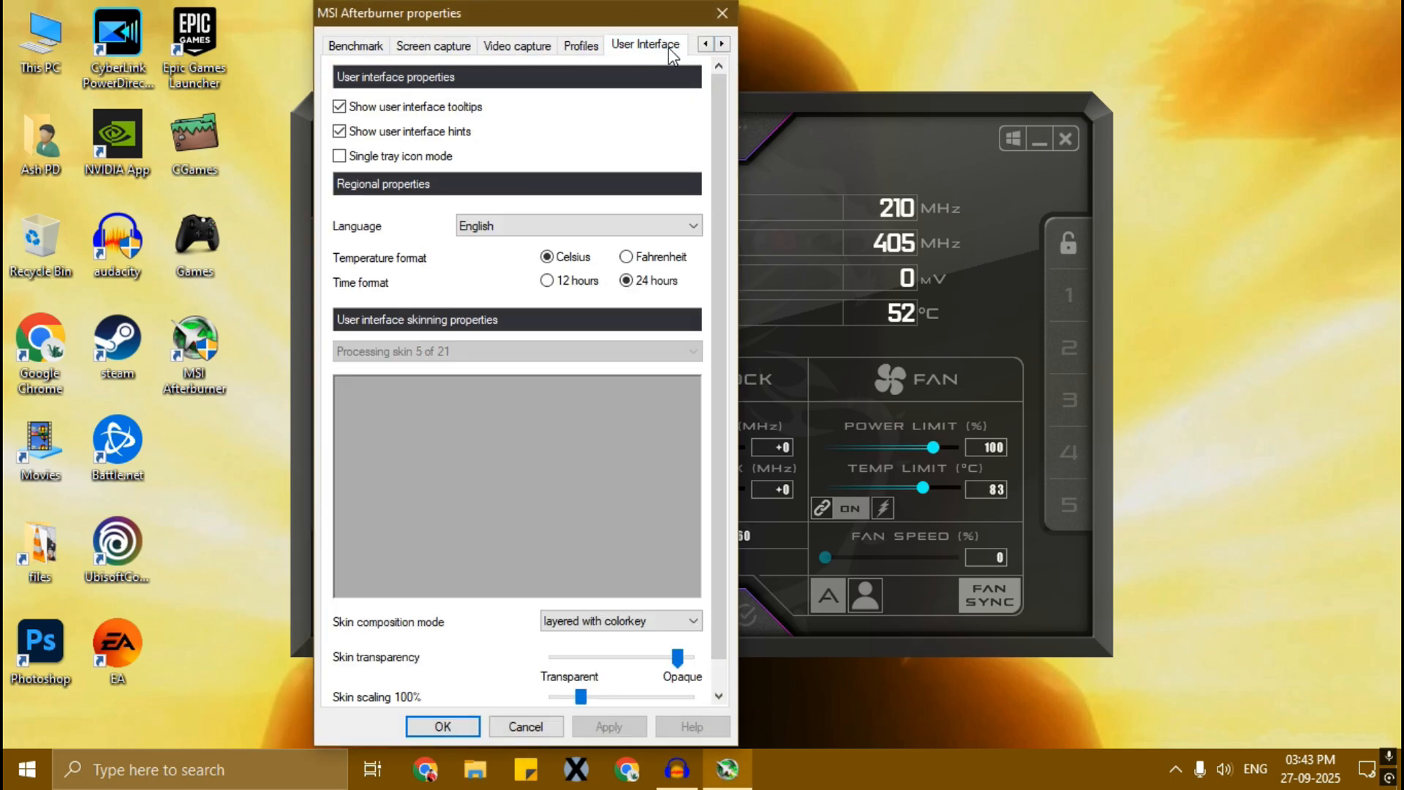
click(690, 350)
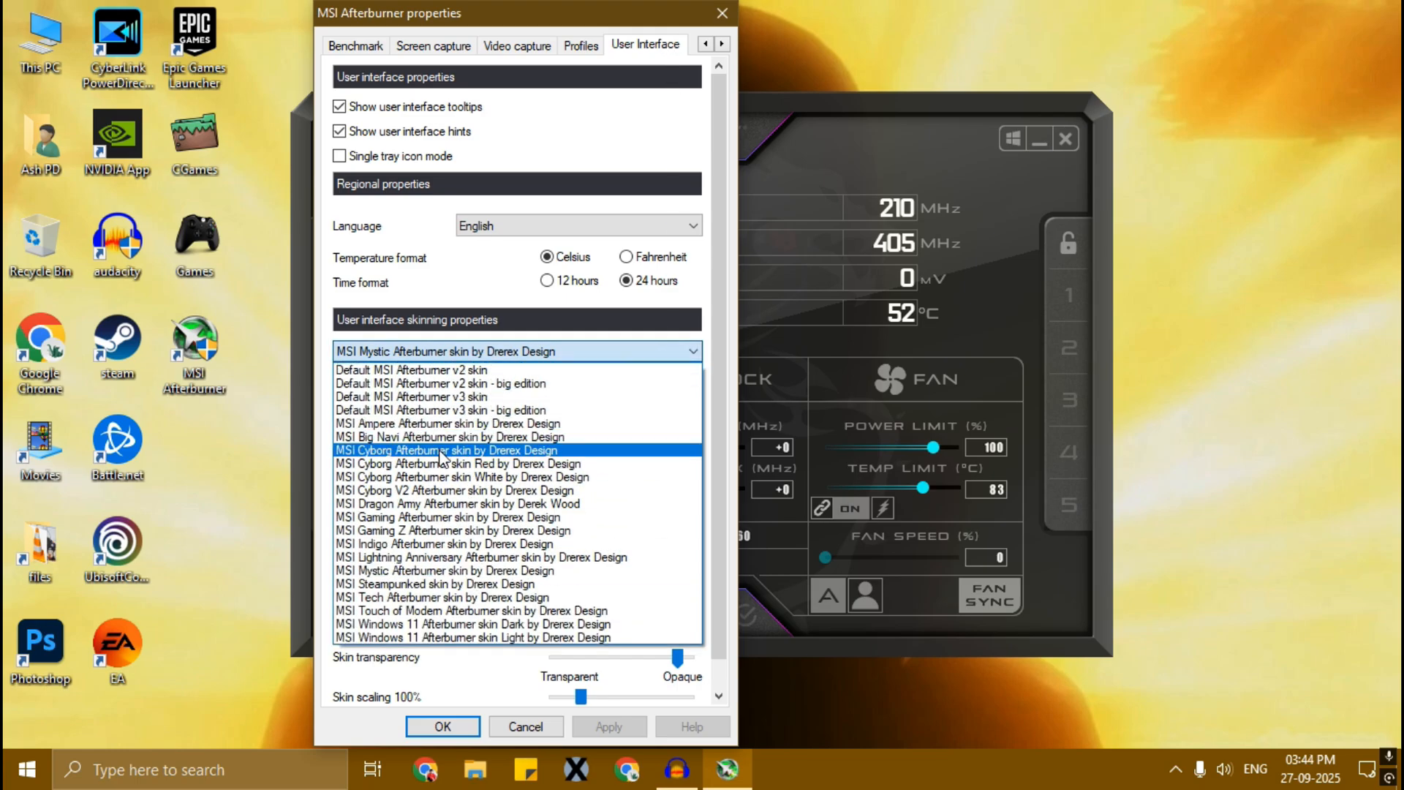
click(446, 450)
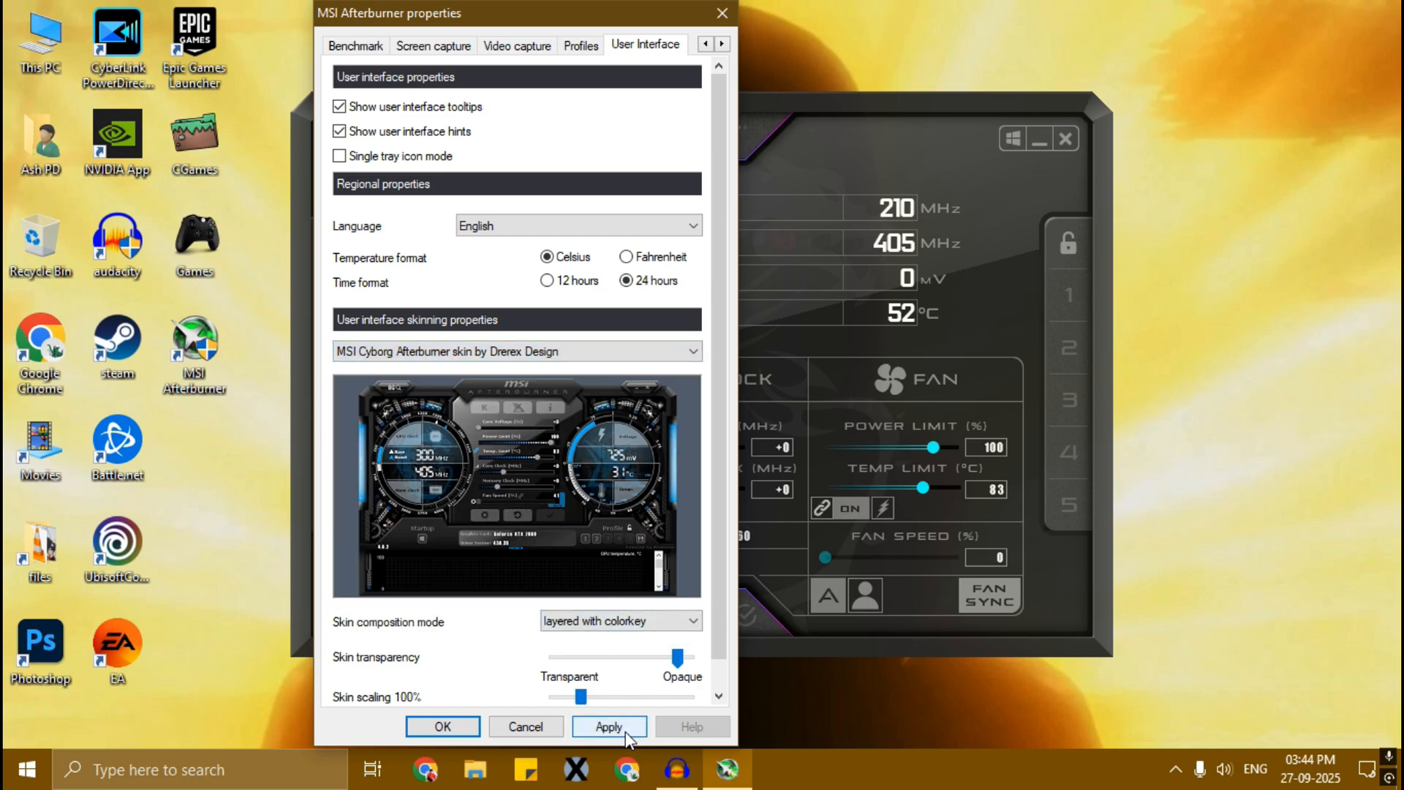
click(442, 727)
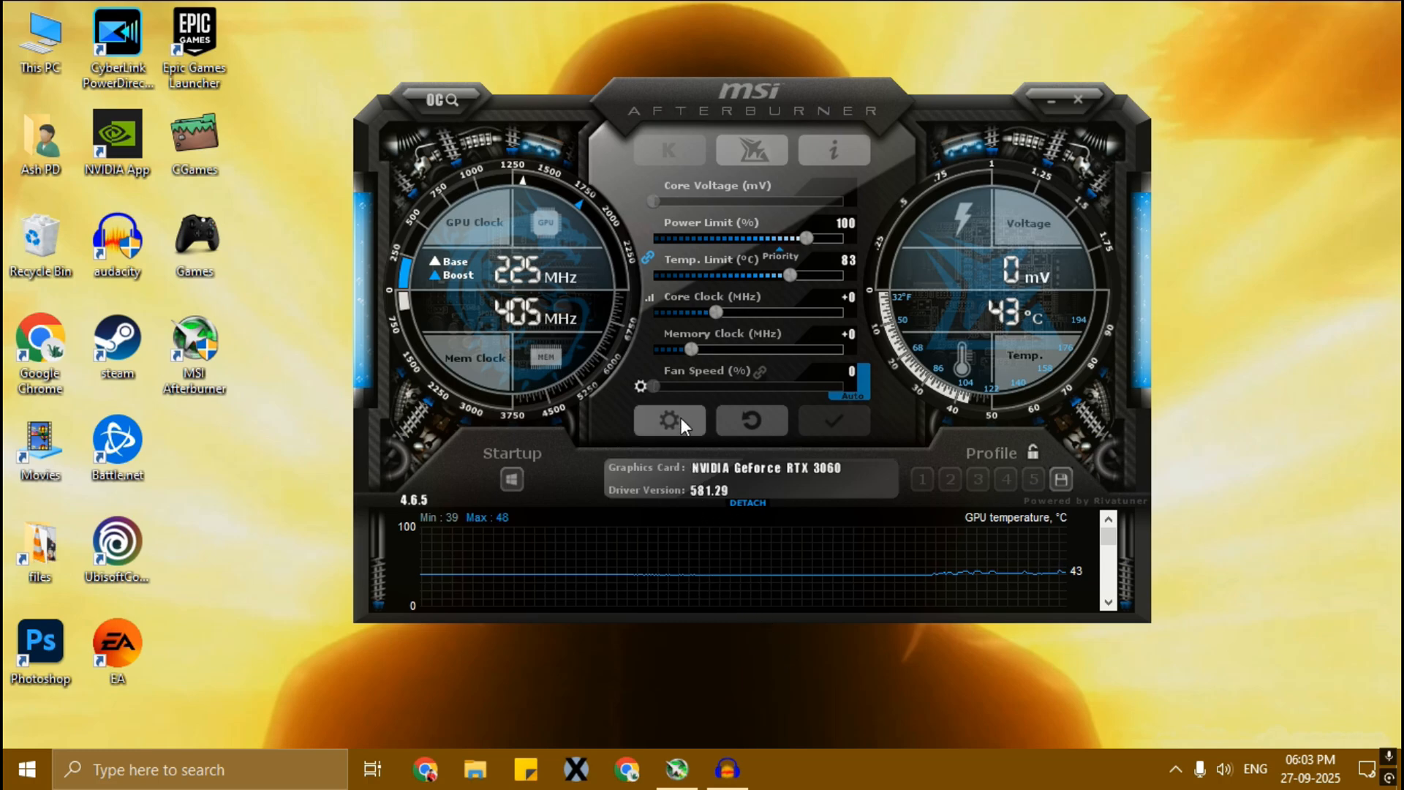
Enable Start with Windows in the Afterburner properties and confirm.
click(668, 420)
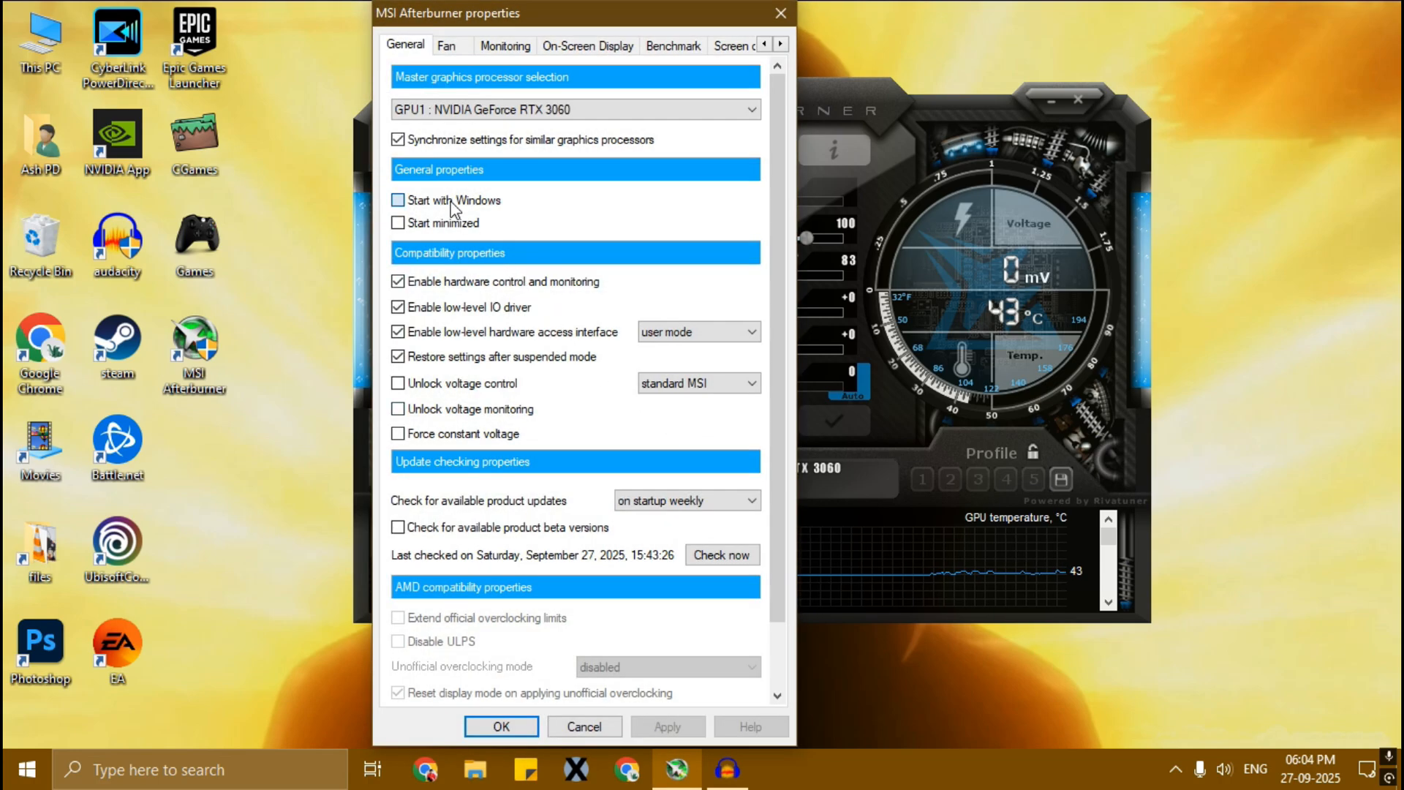
click(398, 199)
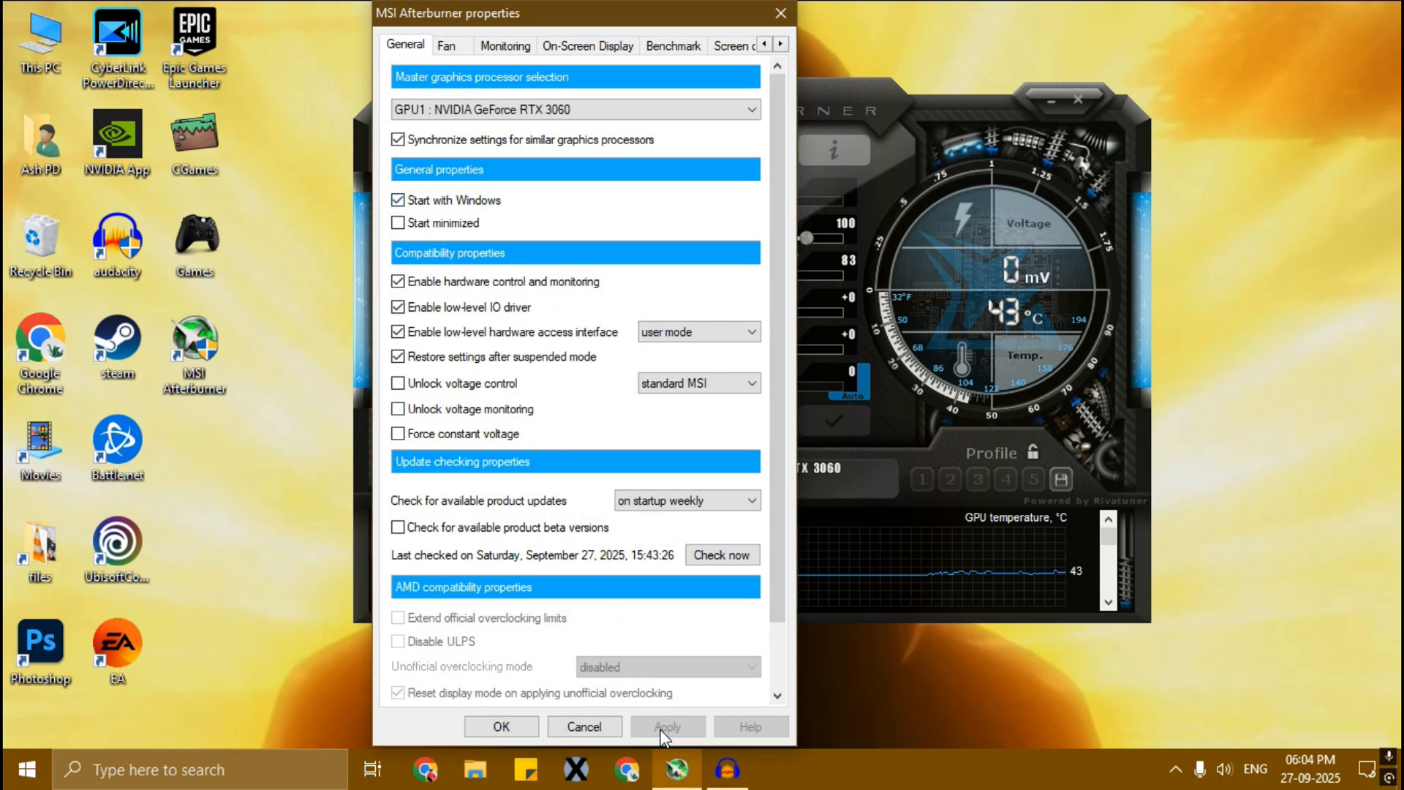
click(500, 727)
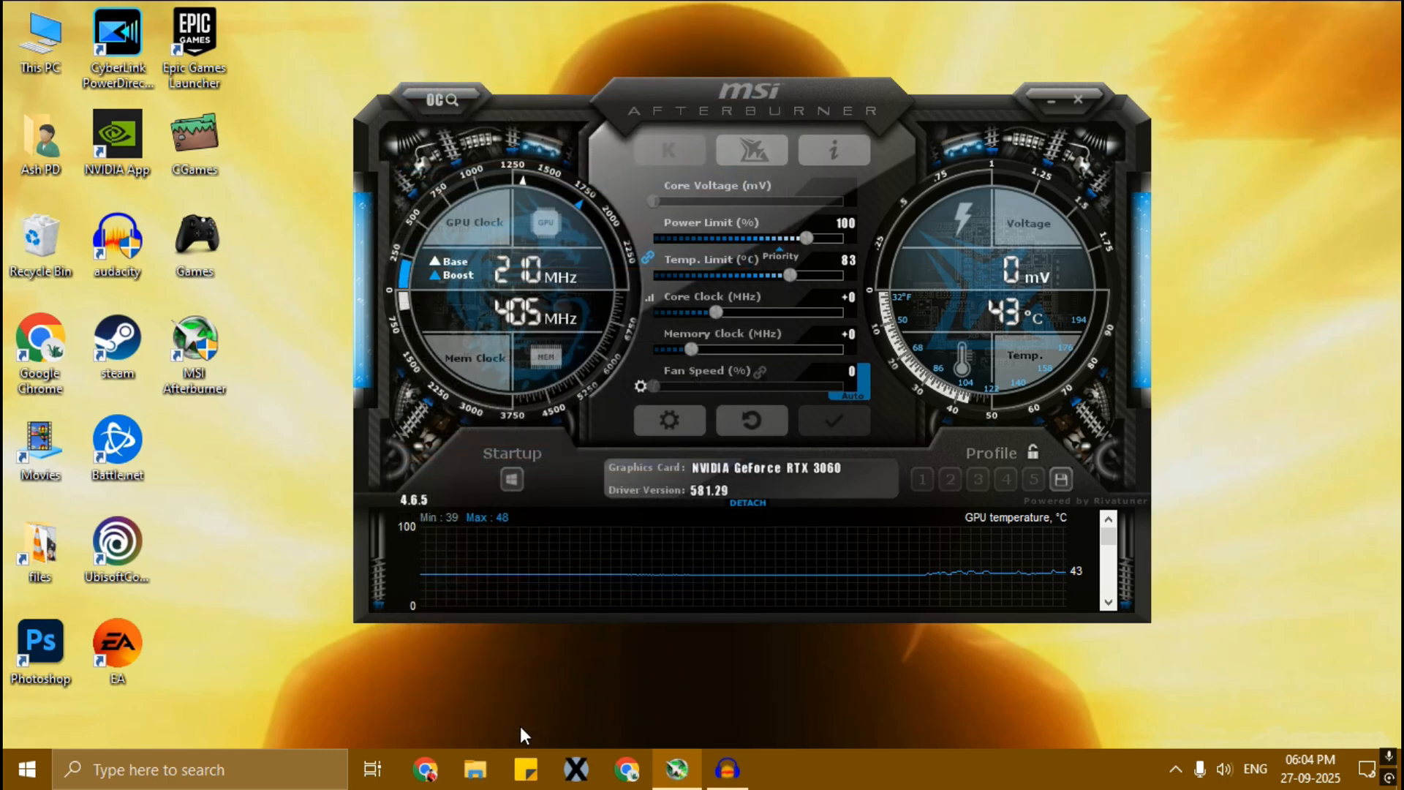
drag(753, 99, 690, 116)
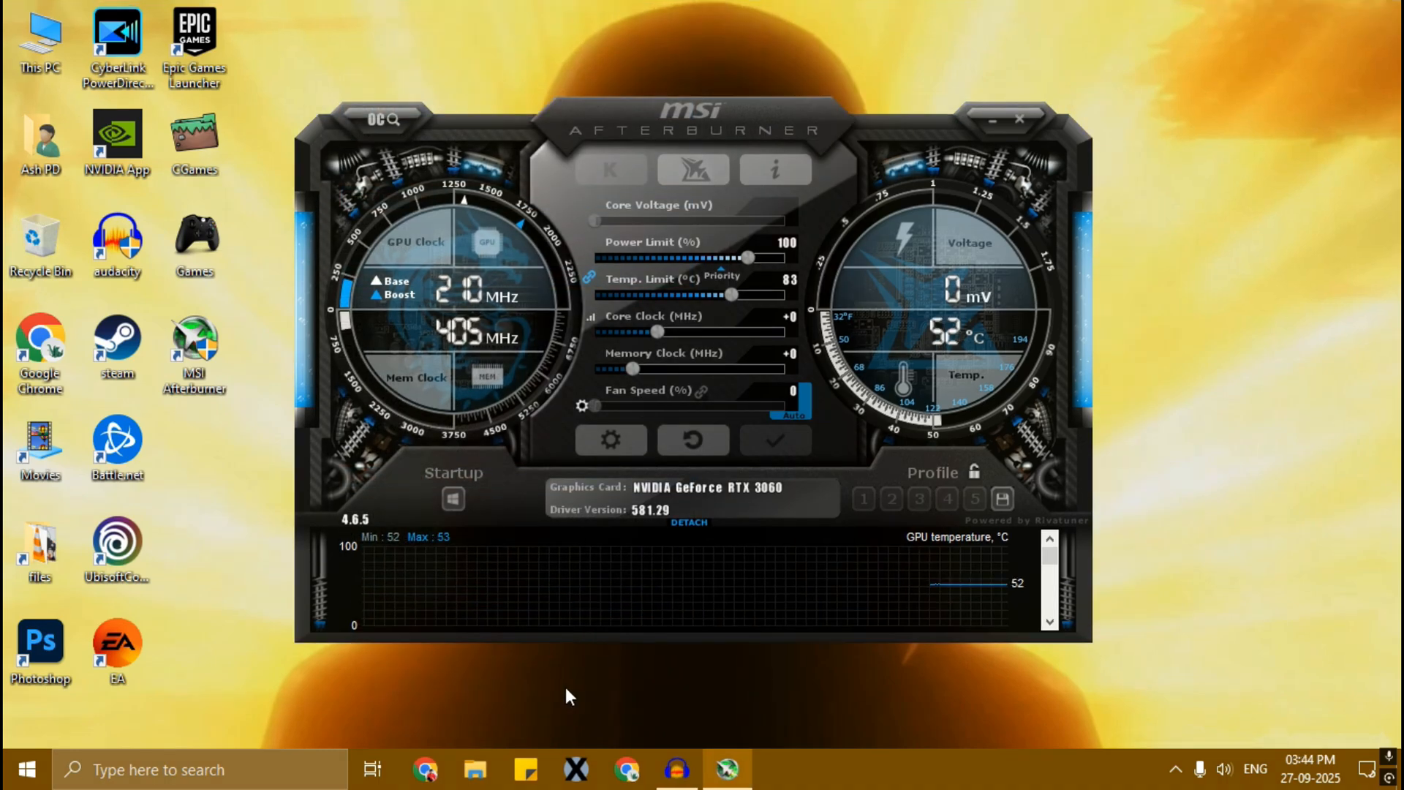
mouse_move(573, 418)
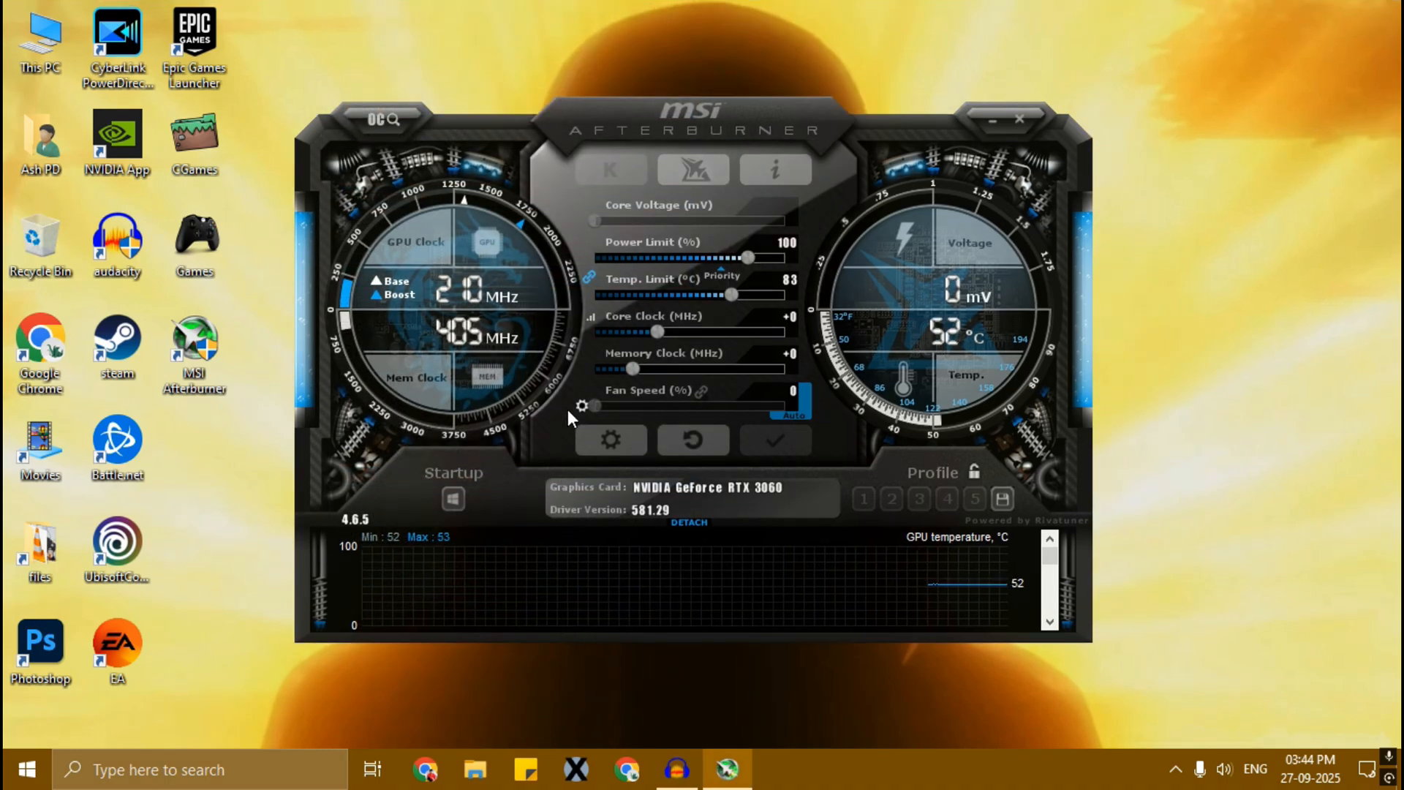
Turn on automatic fan speed control and accept the custom fan curve on the Fan tab.
click(791, 415)
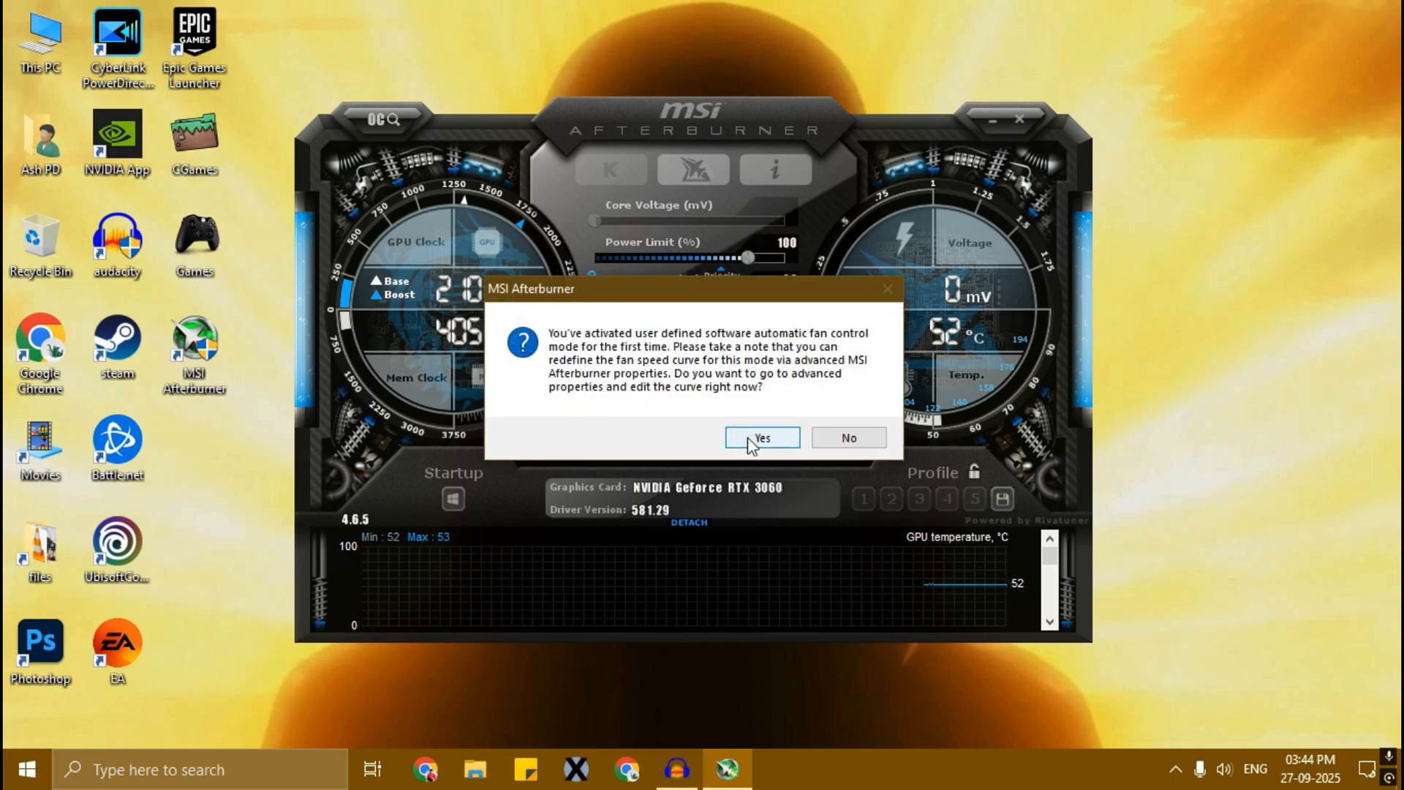
click(762, 438)
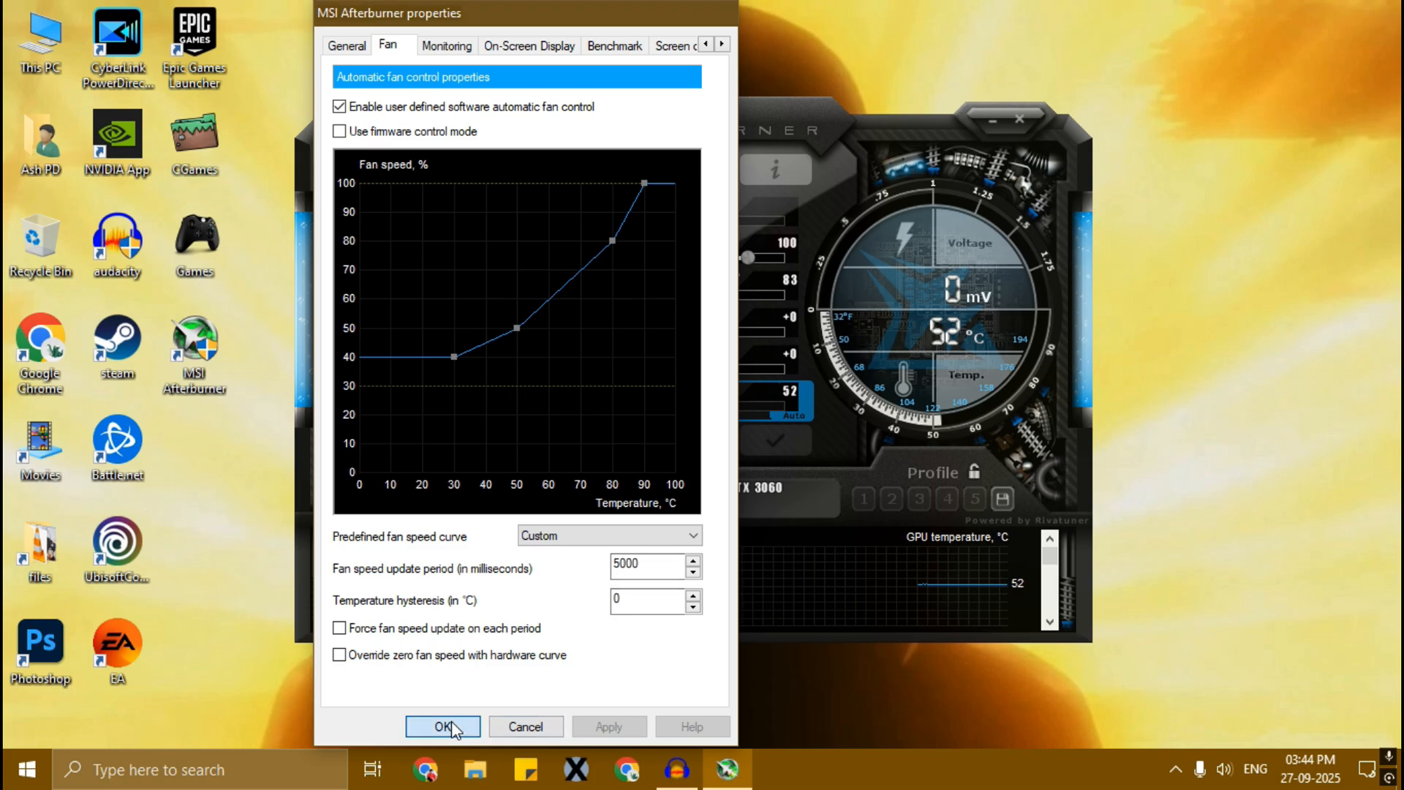
click(440, 726)
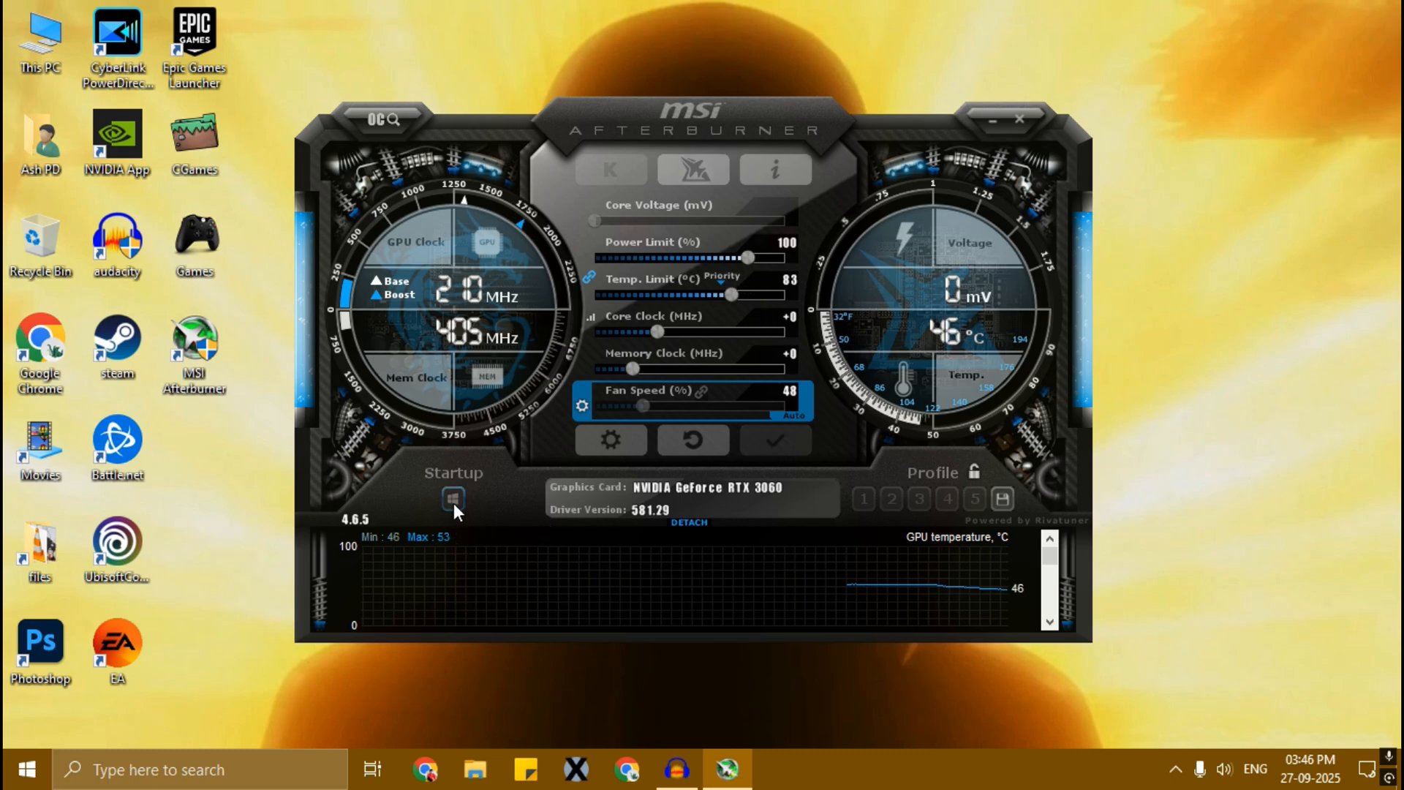
Switch on the Windows Startup button so current settings apply at boot.
click(454, 499)
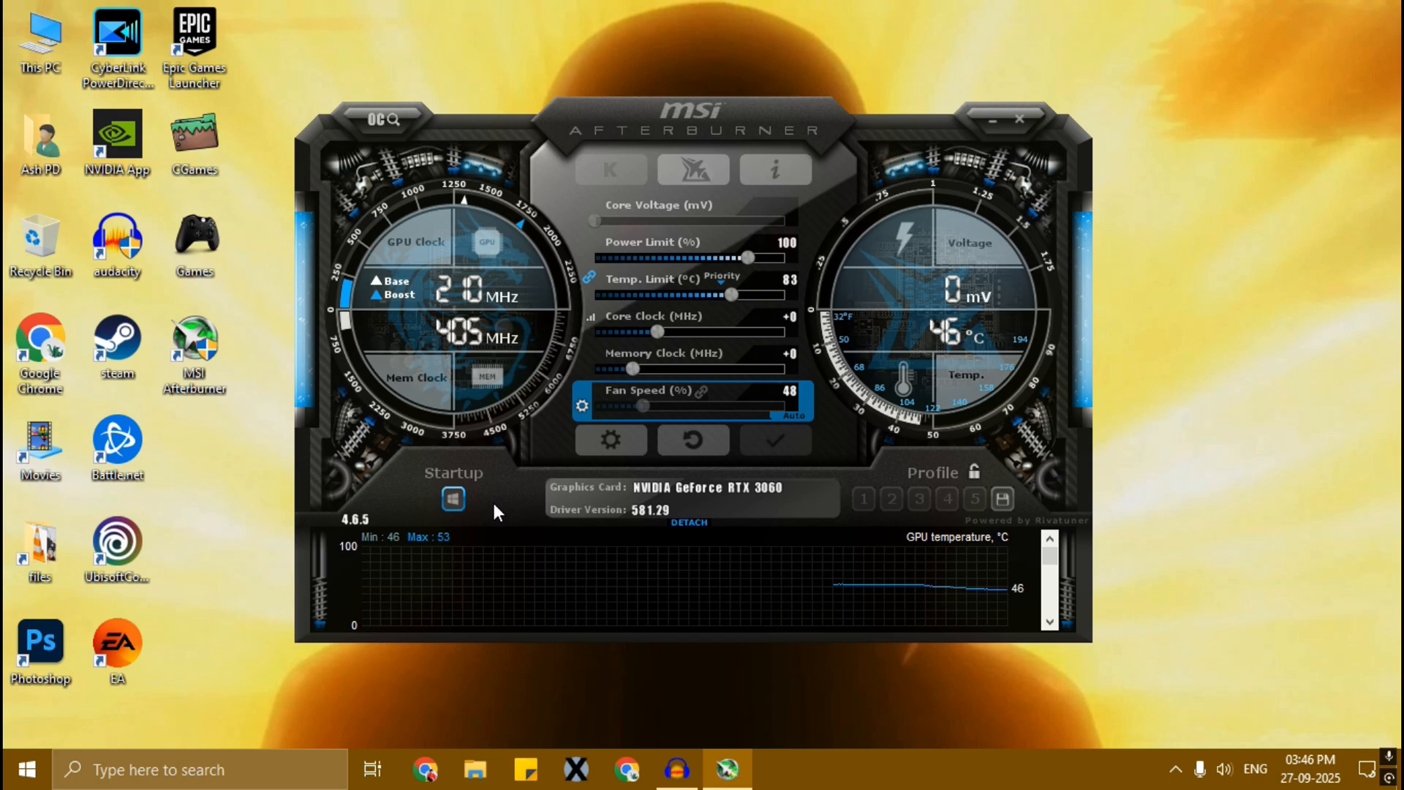
mouse_move(546, 412)
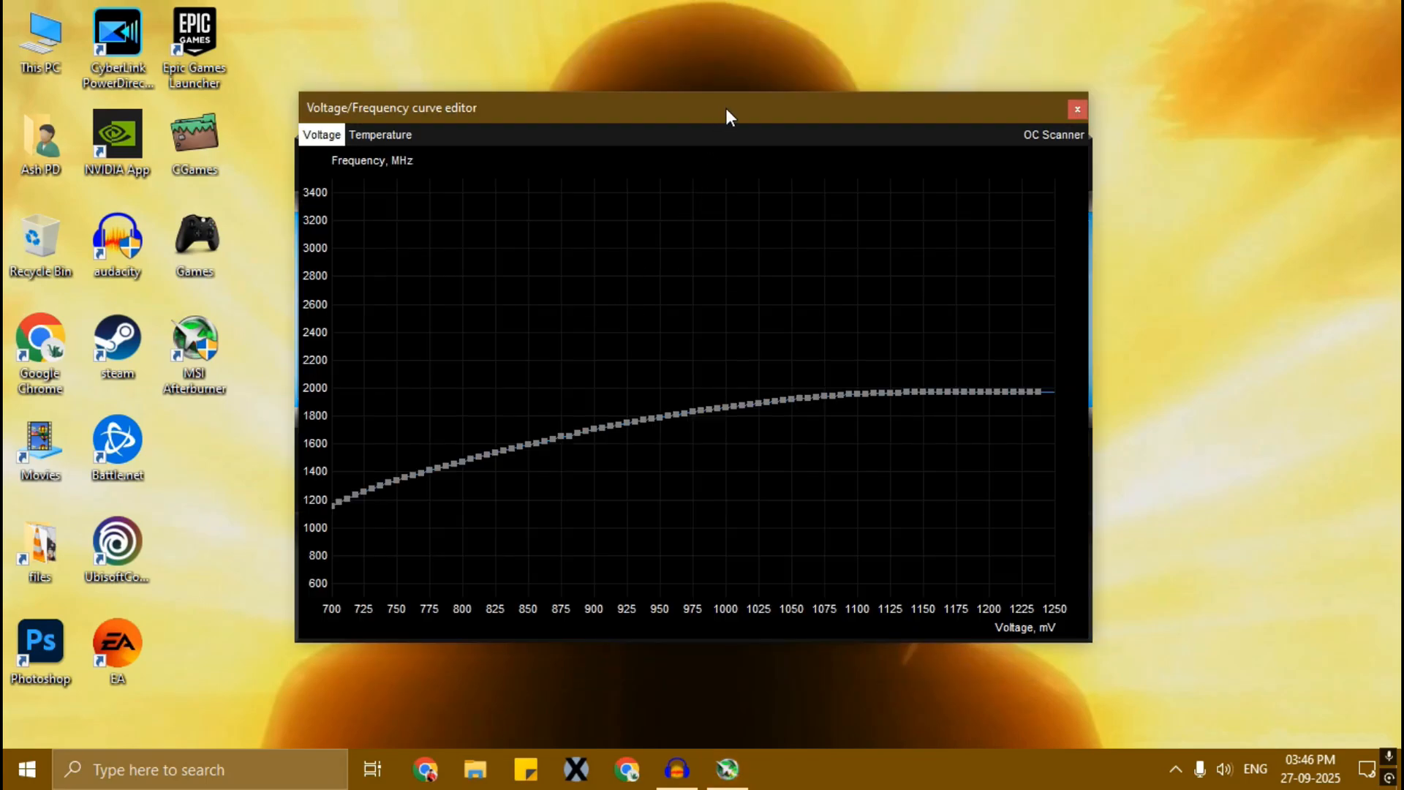
mouse_move(1037, 116)
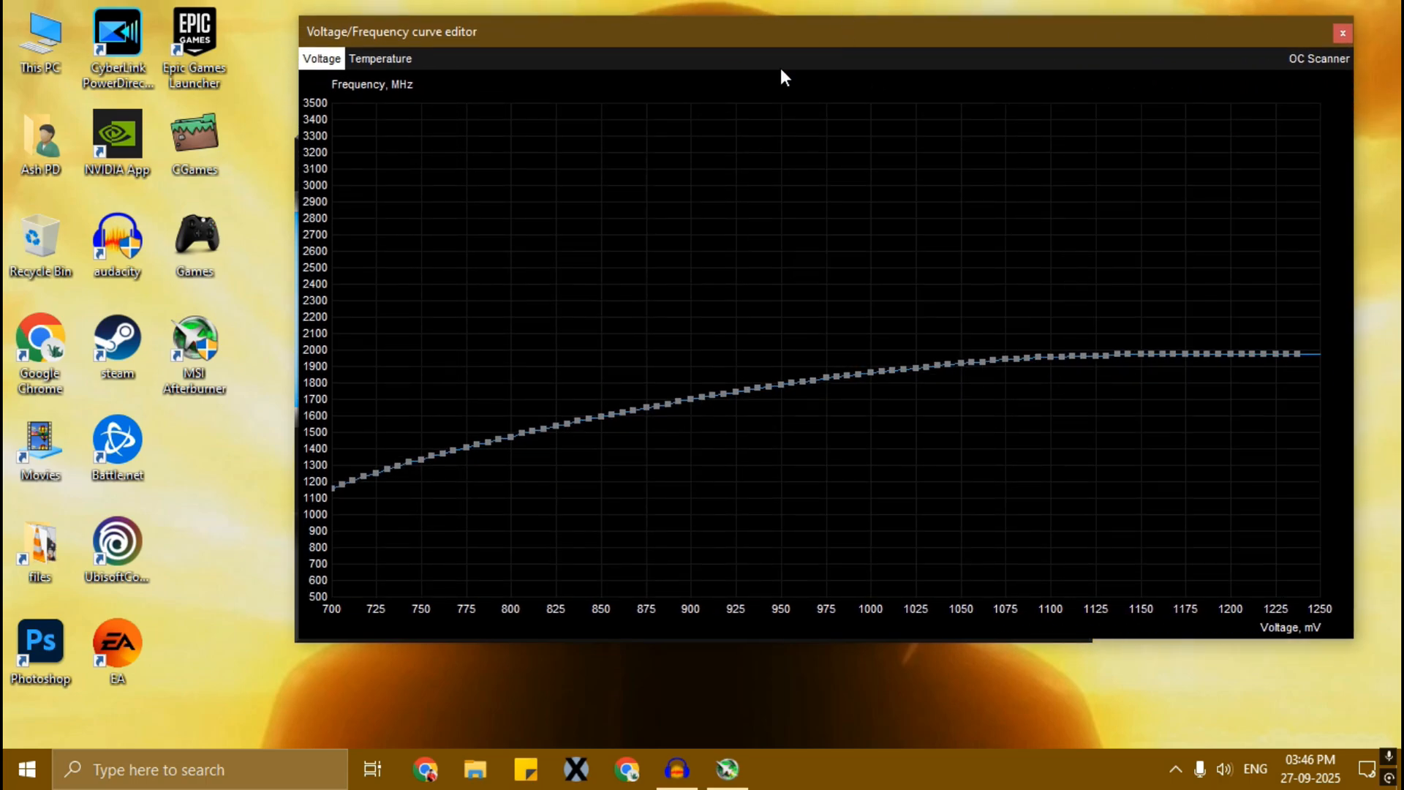
Enlarge the Voltage/Frequency curve editor window to show the whole curve.
drag(391, 31, 242, 32)
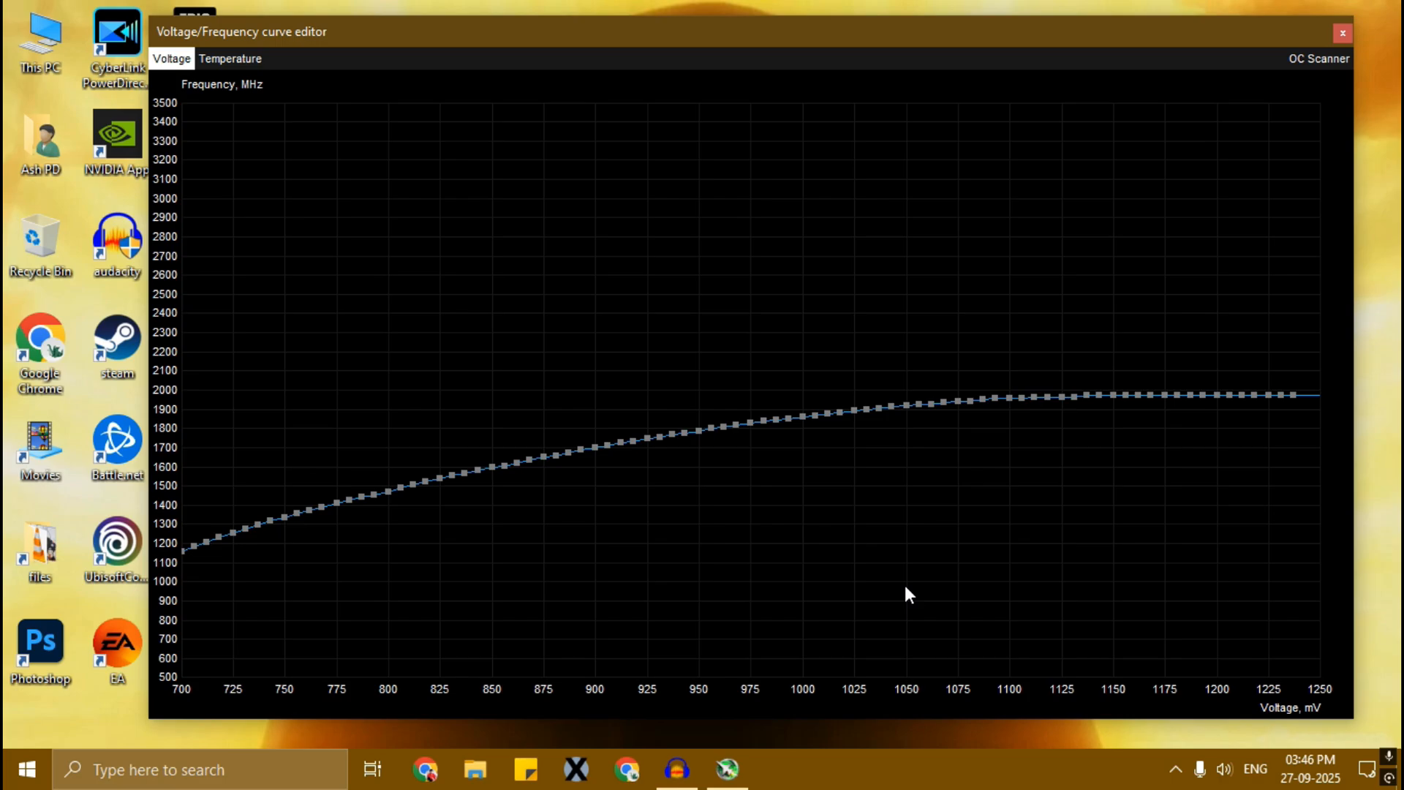
mouse_move(1298, 404)
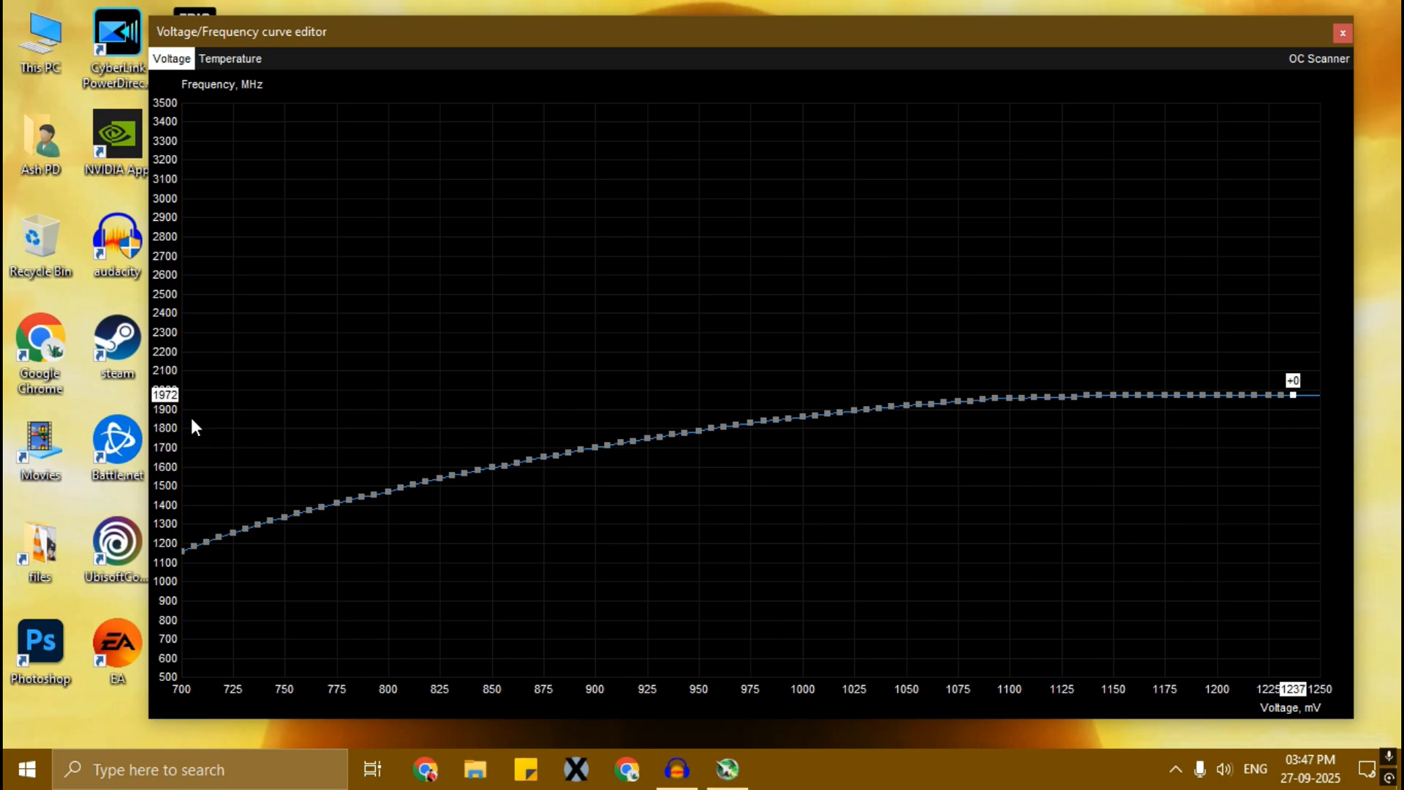
mouse_move(184, 407)
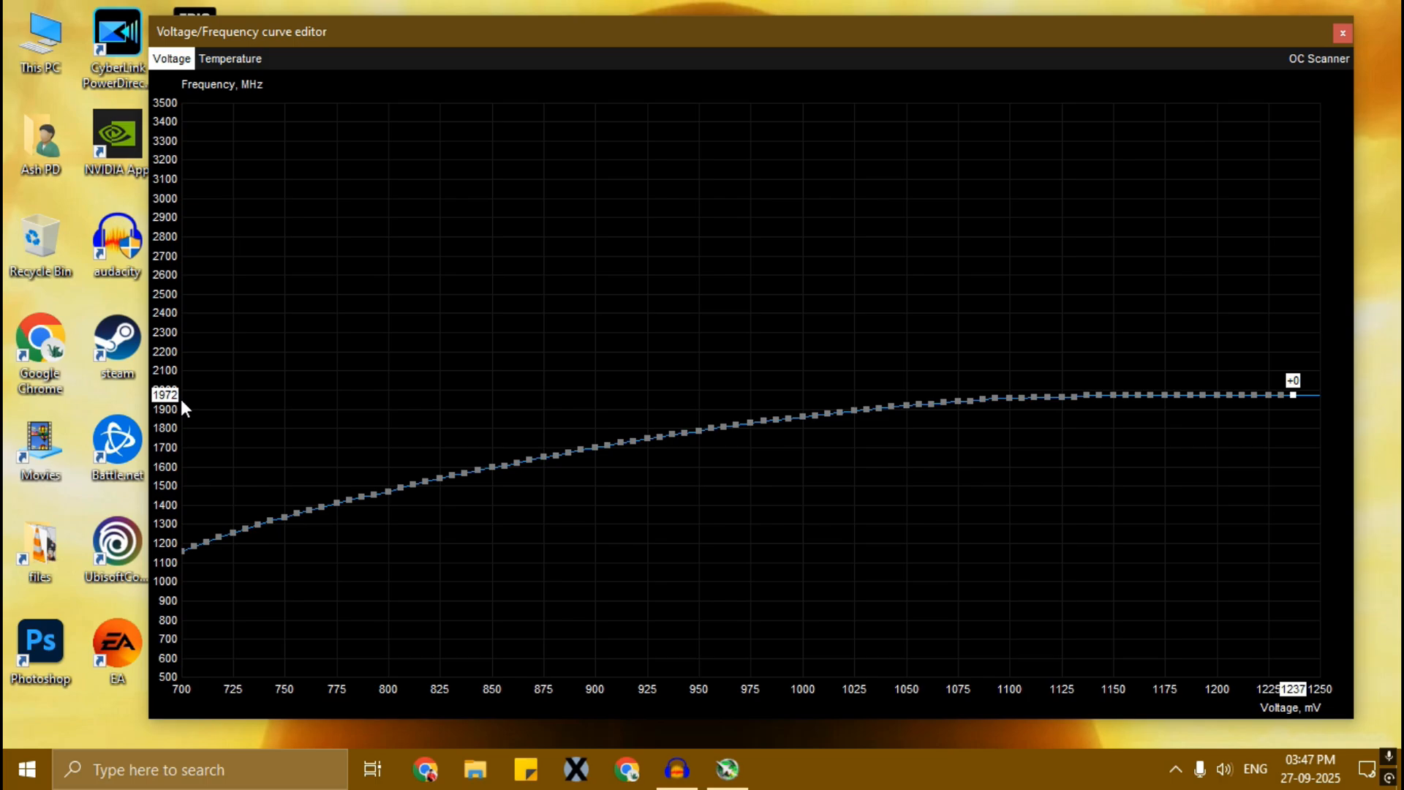
mouse_move(188, 408)
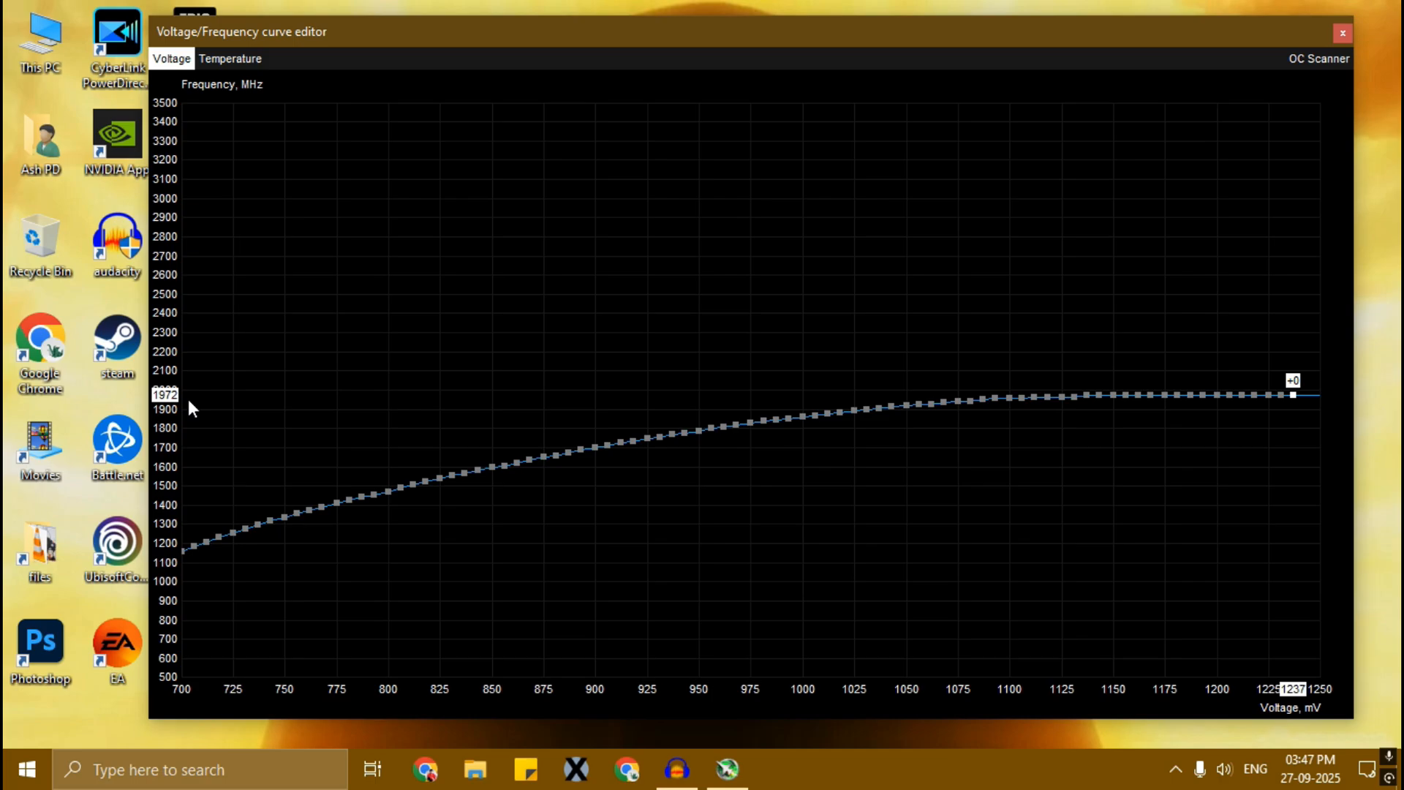
mouse_move(614, 520)
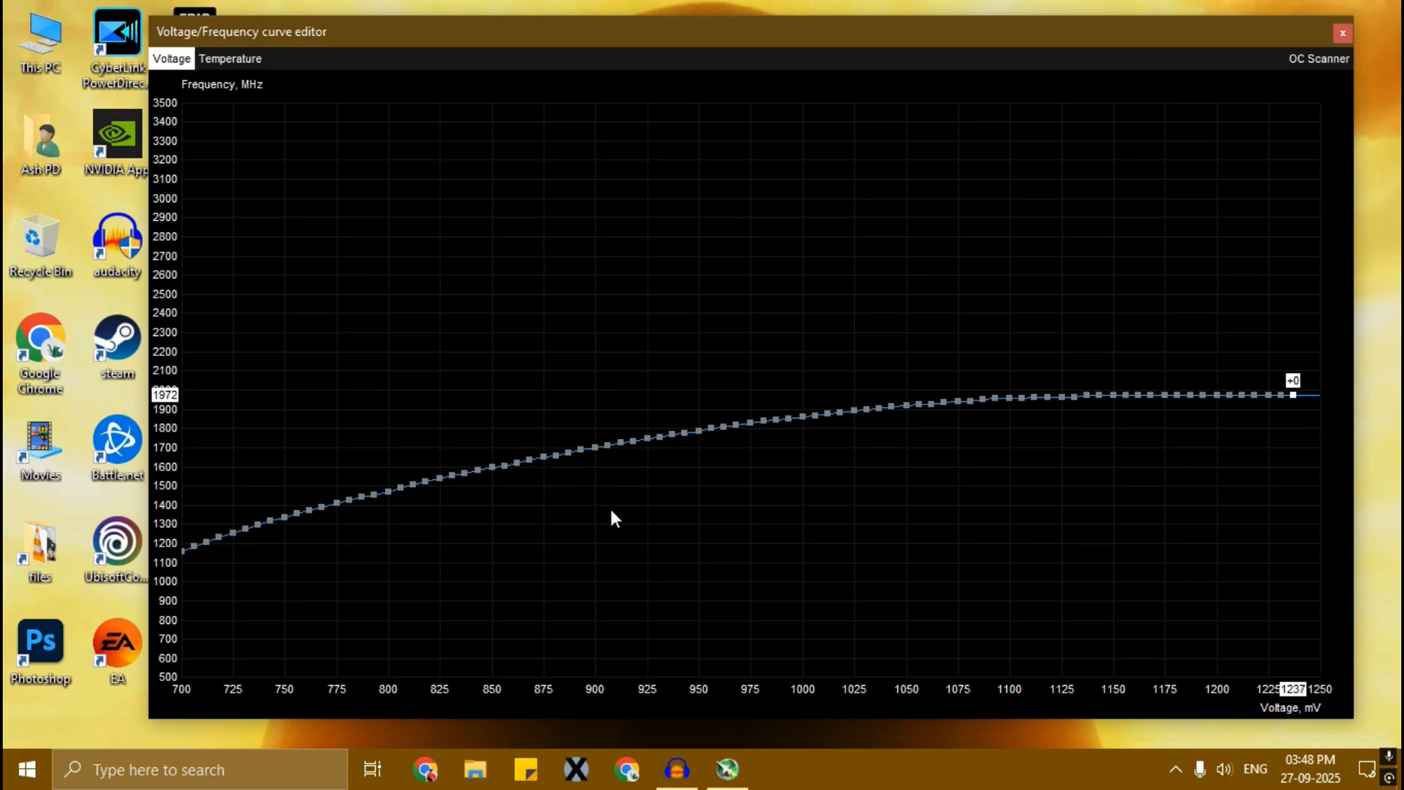
mouse_move(654, 642)
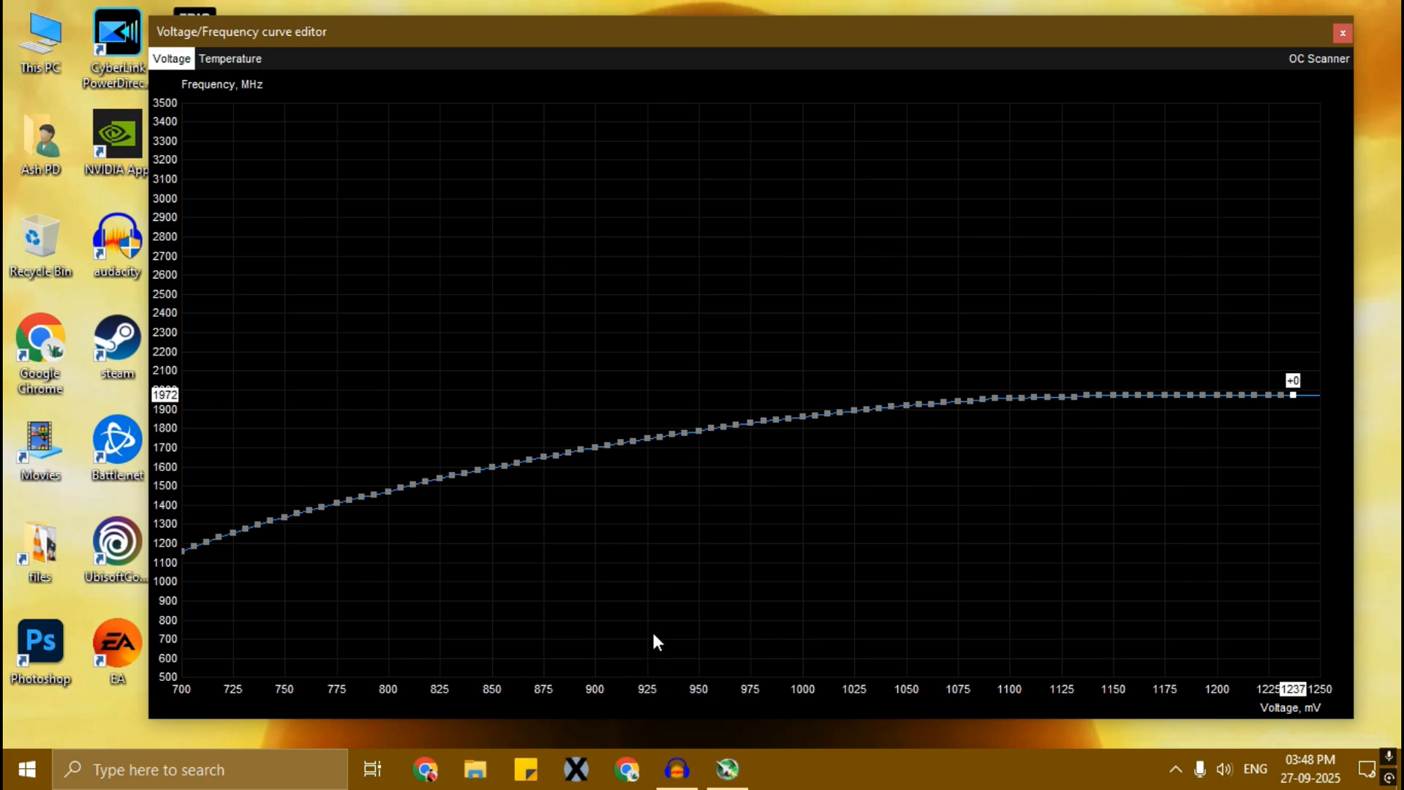
mouse_move(650, 448)
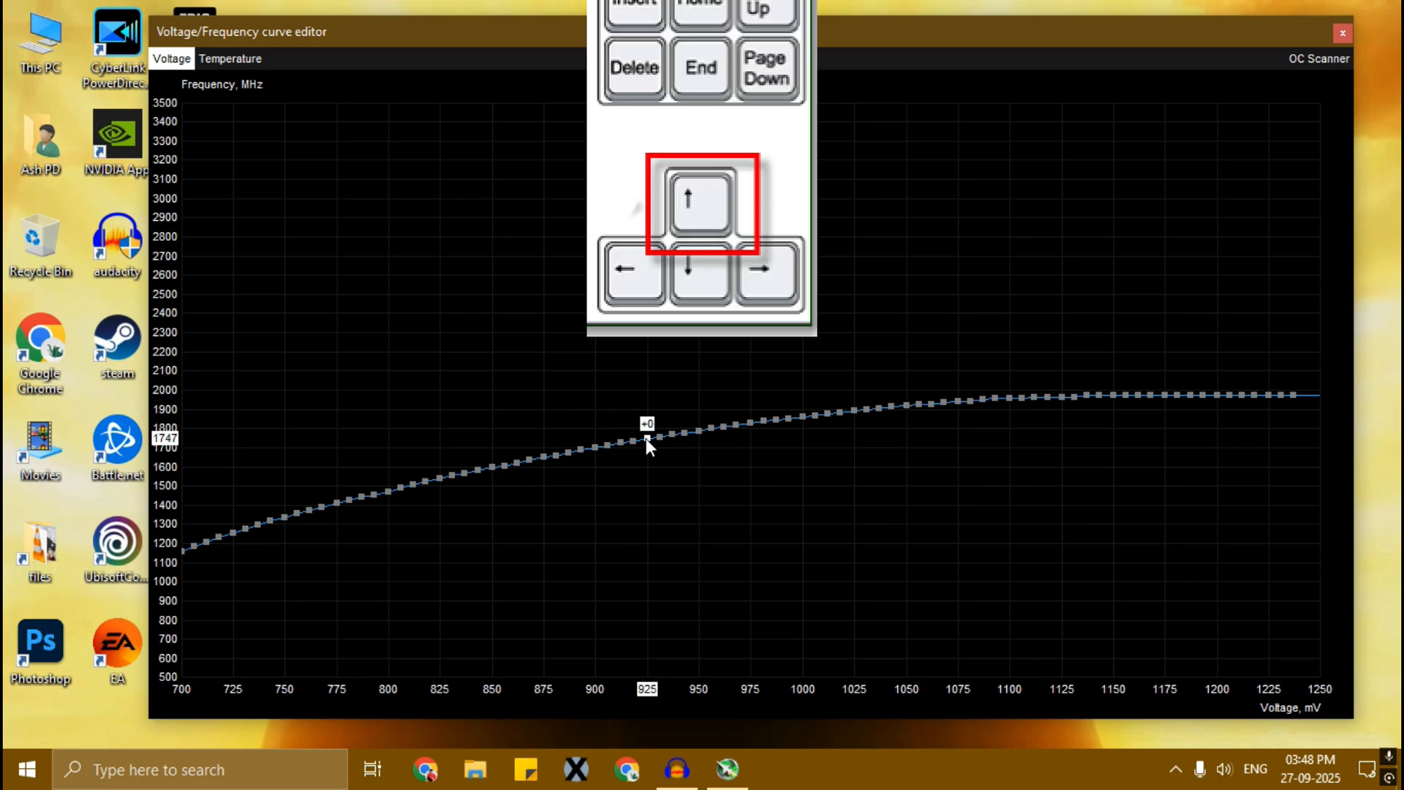
Raise the 925 mV curve point by about +225 MHz up to the 1972 MHz peak level.
key(Up)
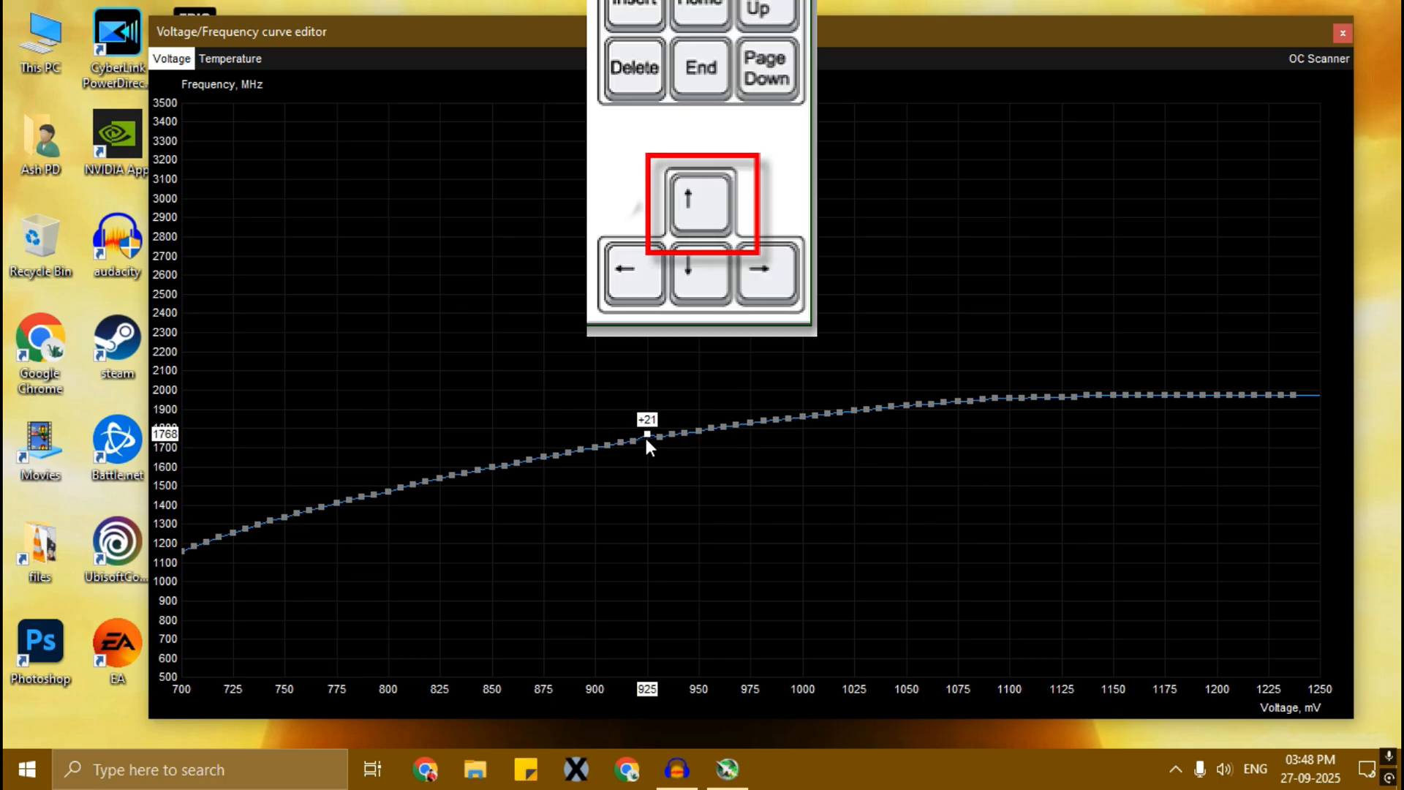
key(up)
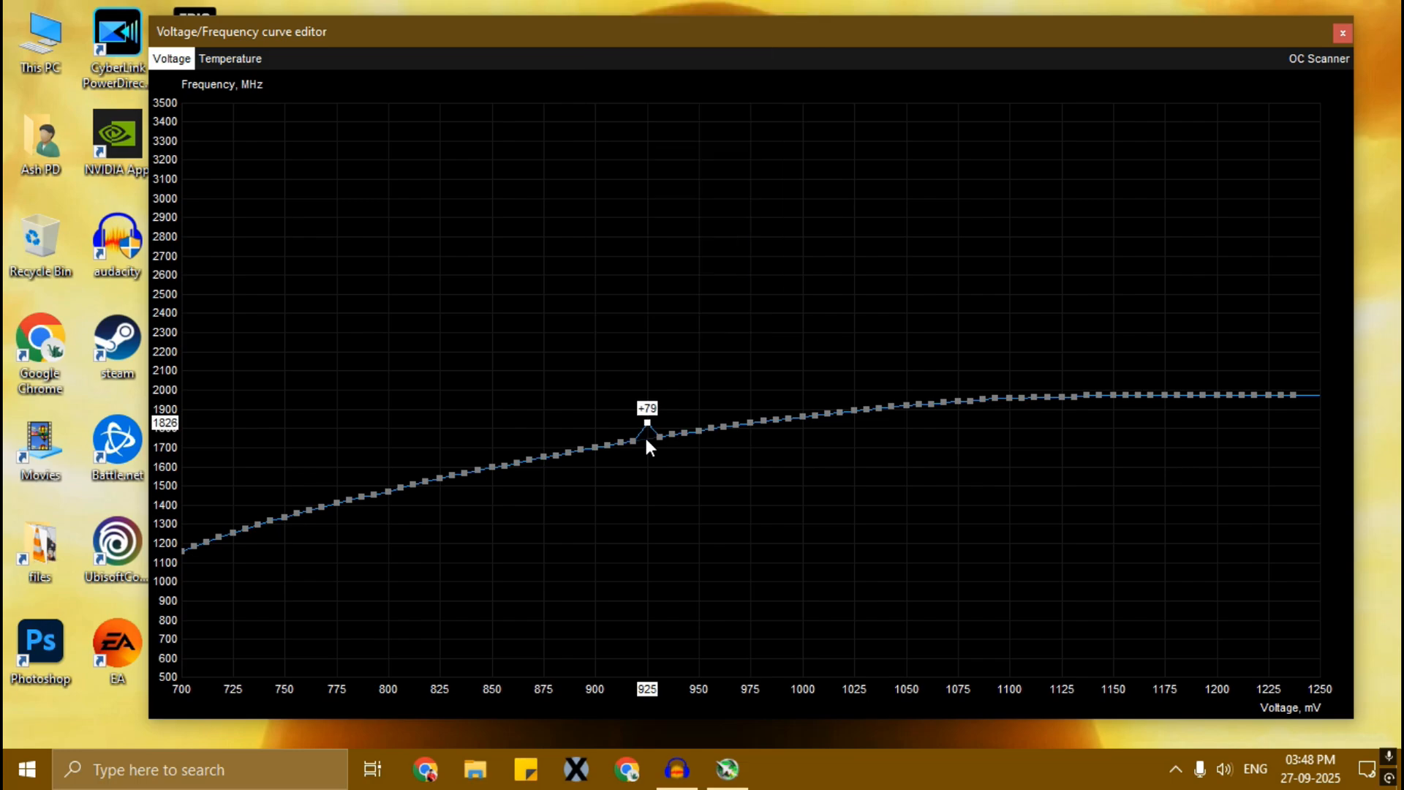
drag(647, 428, 647, 403)
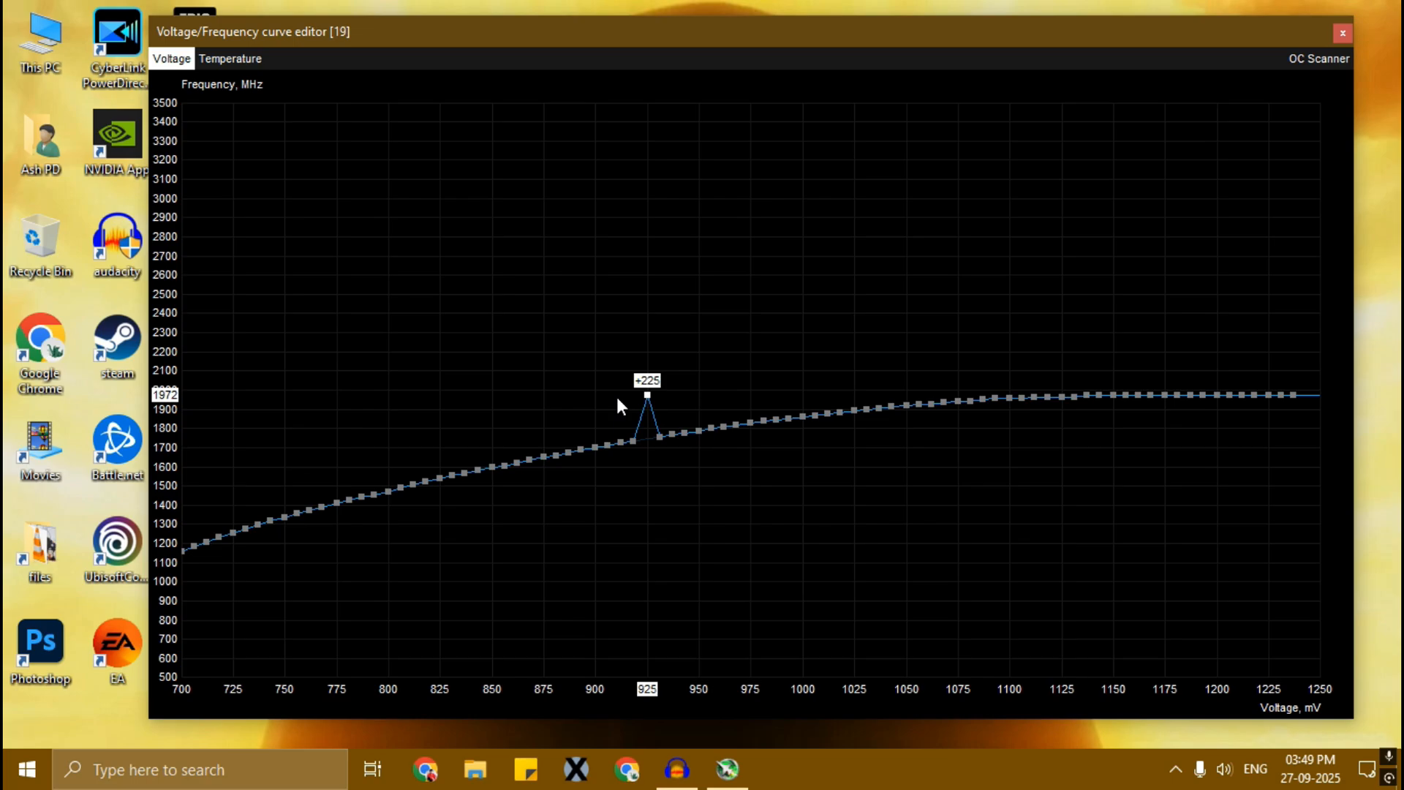
mouse_move(1297, 403)
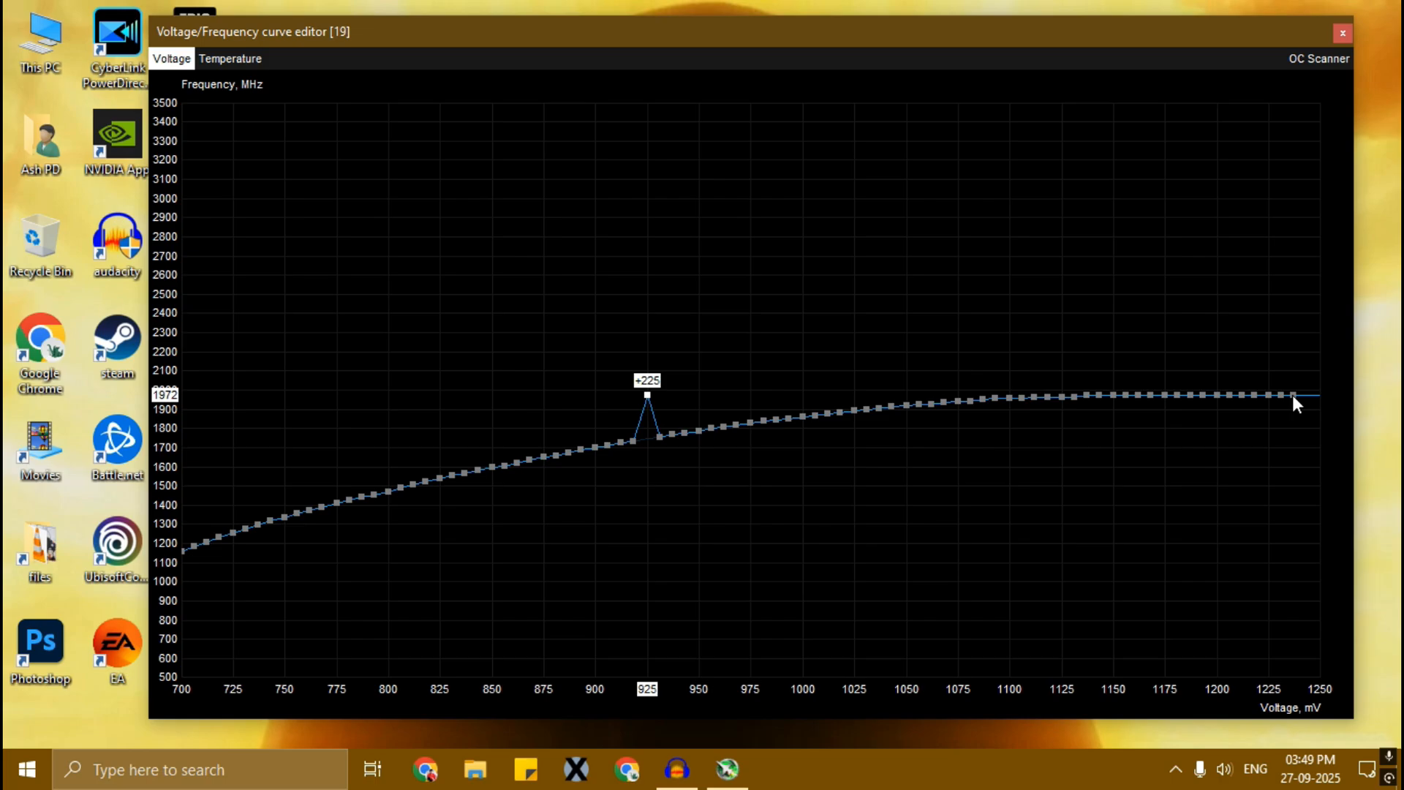
mouse_move(176, 406)
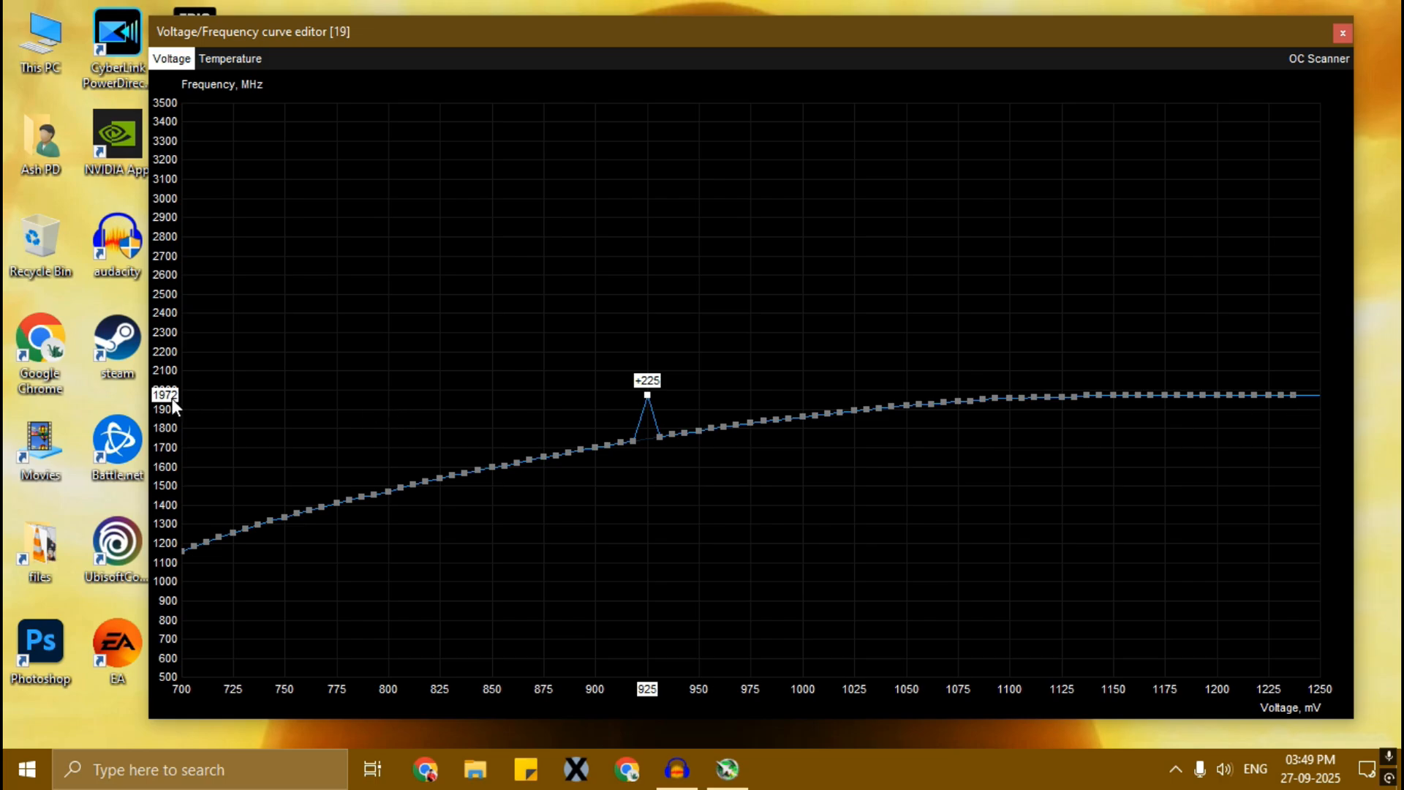
mouse_move(663, 683)
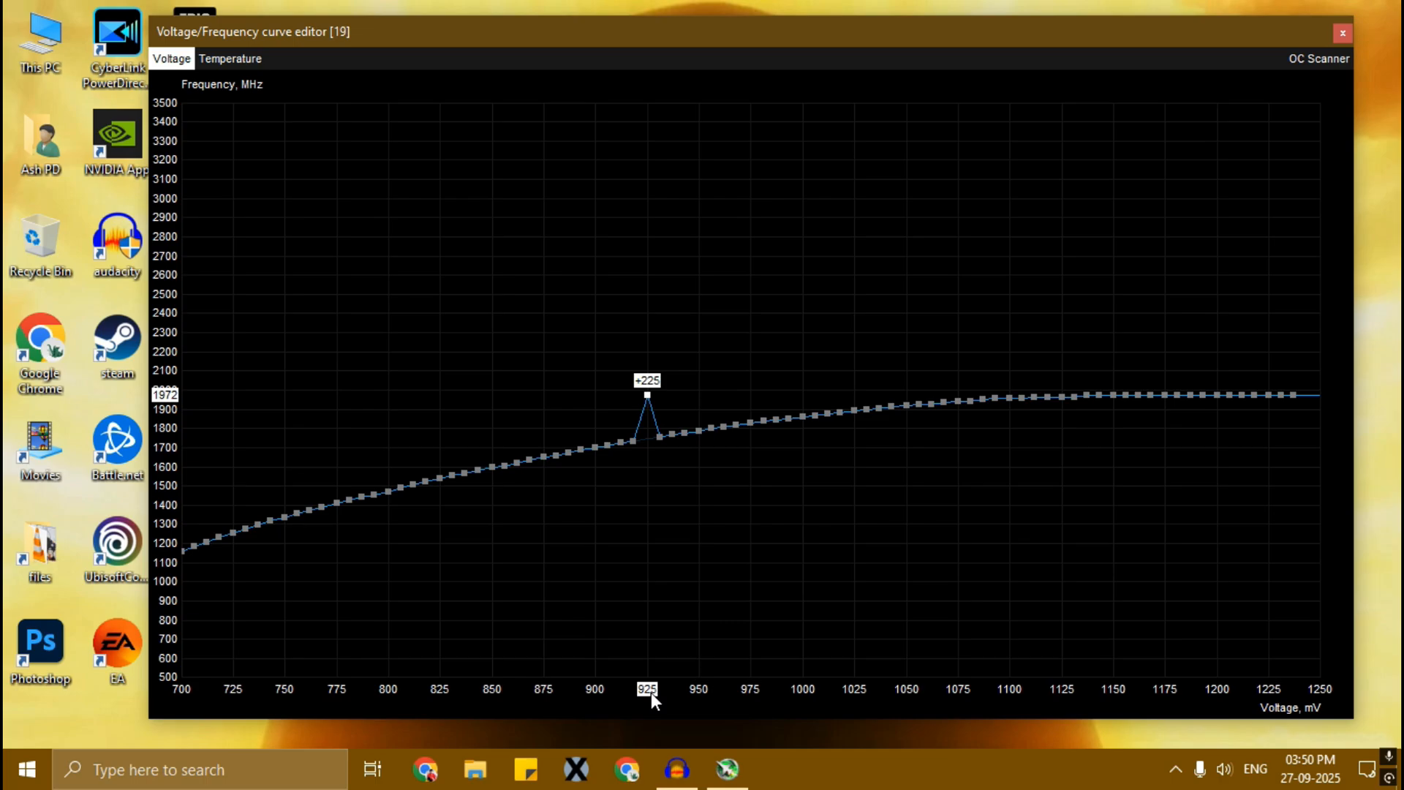
mouse_move(1084, 405)
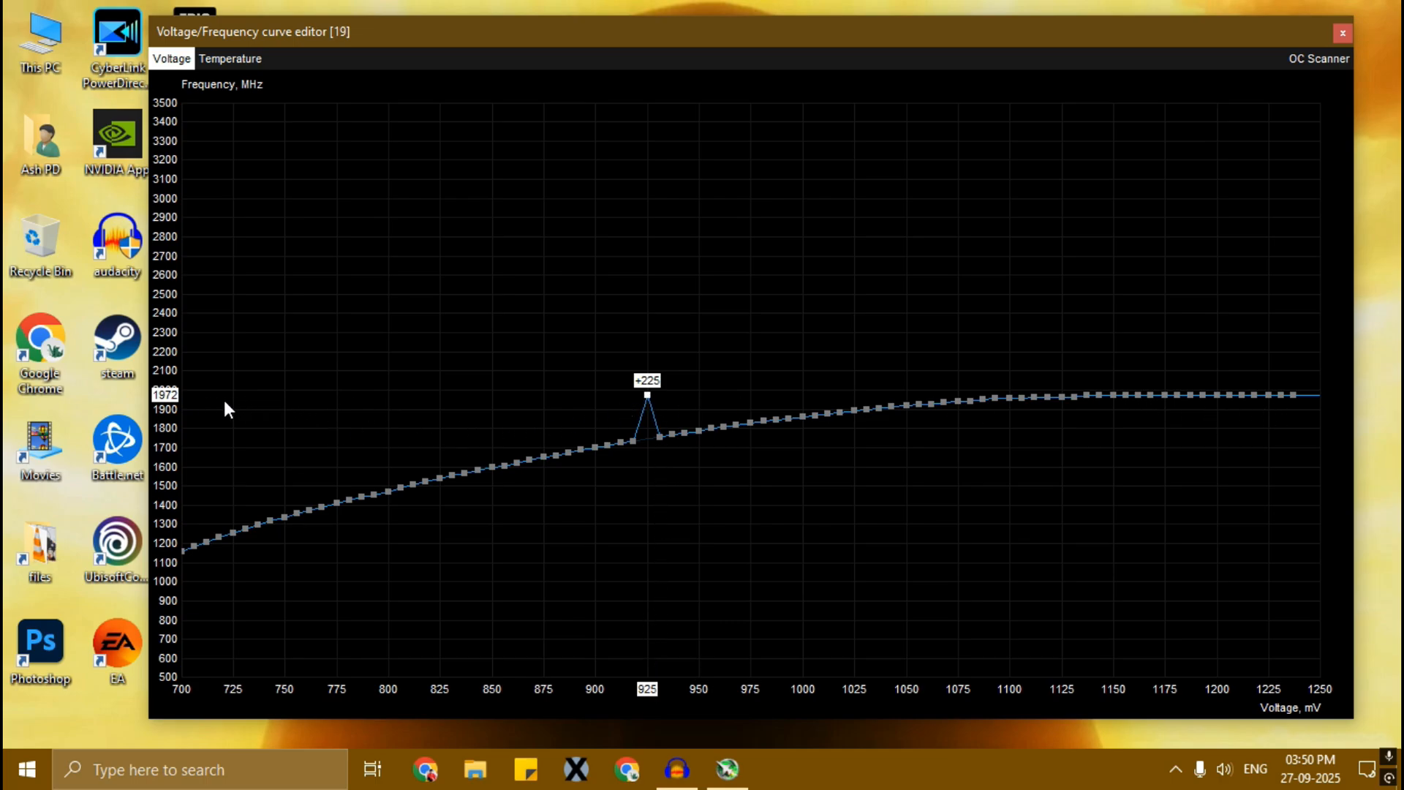
mouse_move(623, 414)
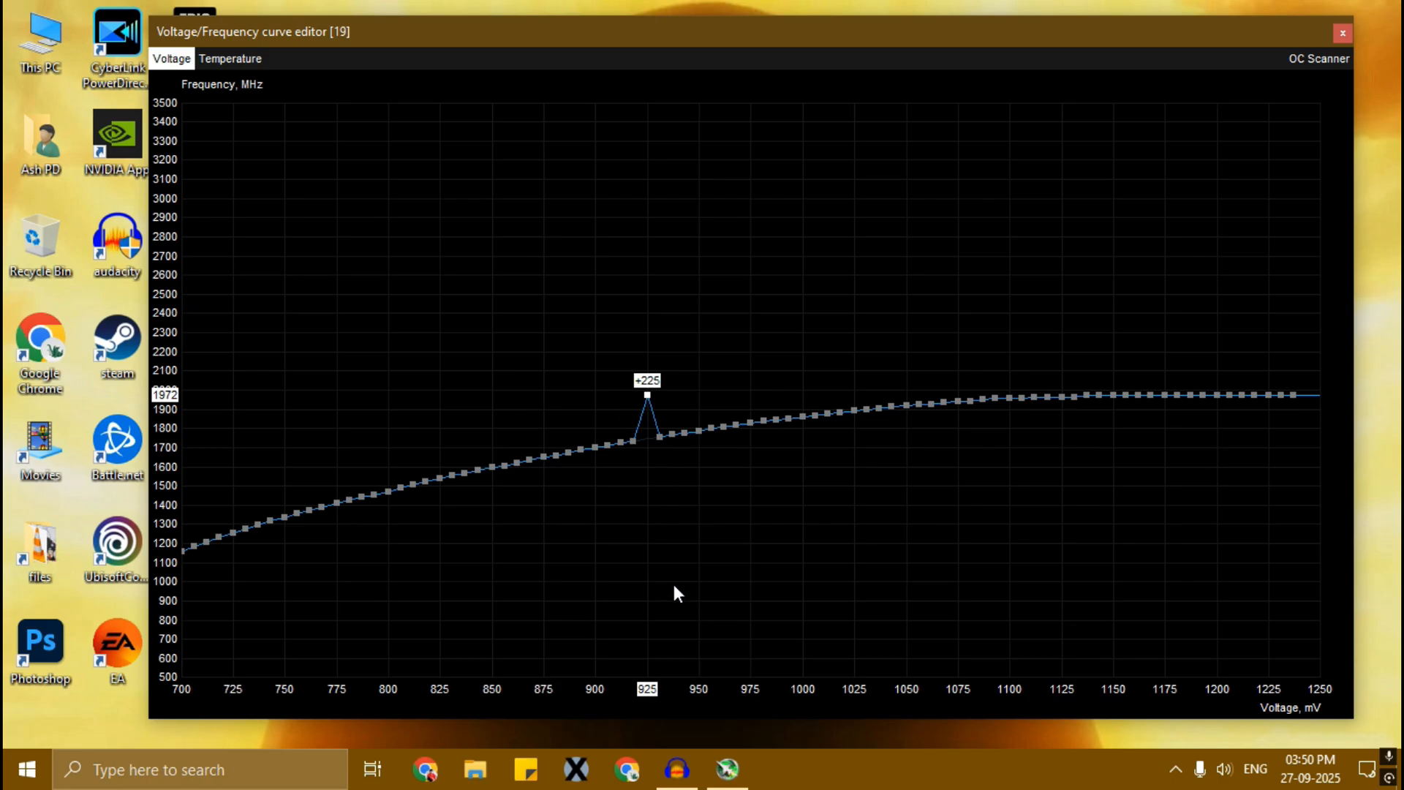
mouse_move(1275, 414)
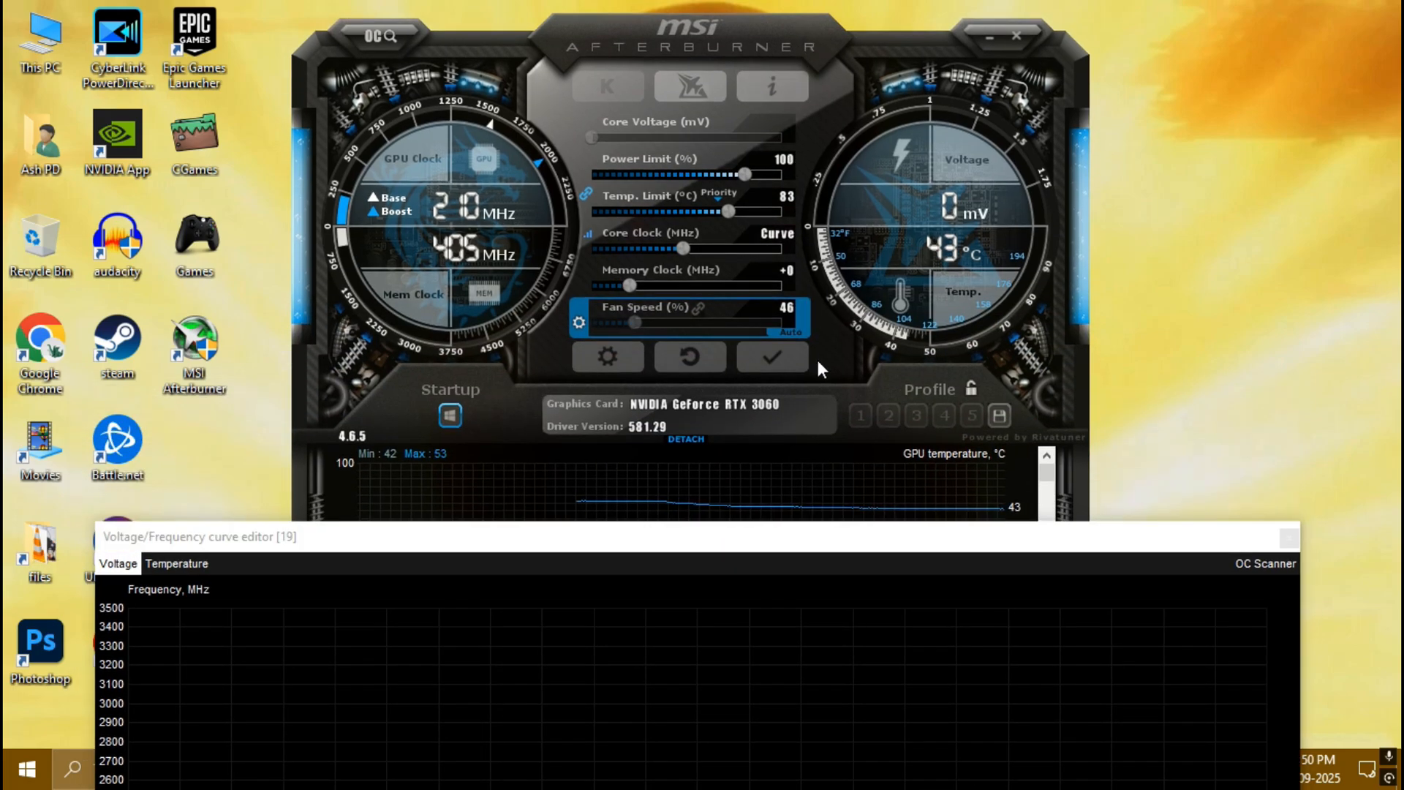
mouse_move(771, 356)
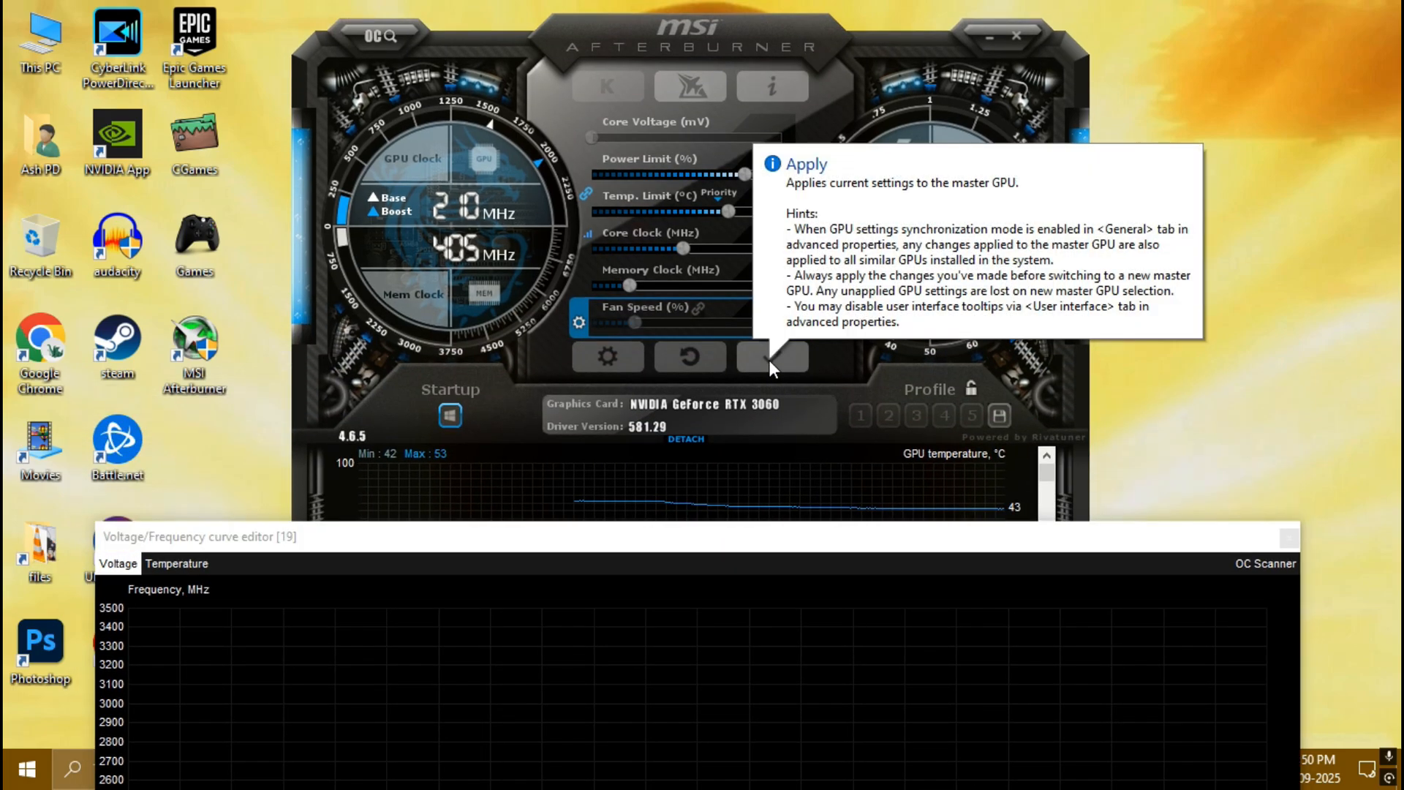
Apply the raised curve flattening frequency near 1950 MHz above 925 mV, then dismiss the editor.
click(771, 355)
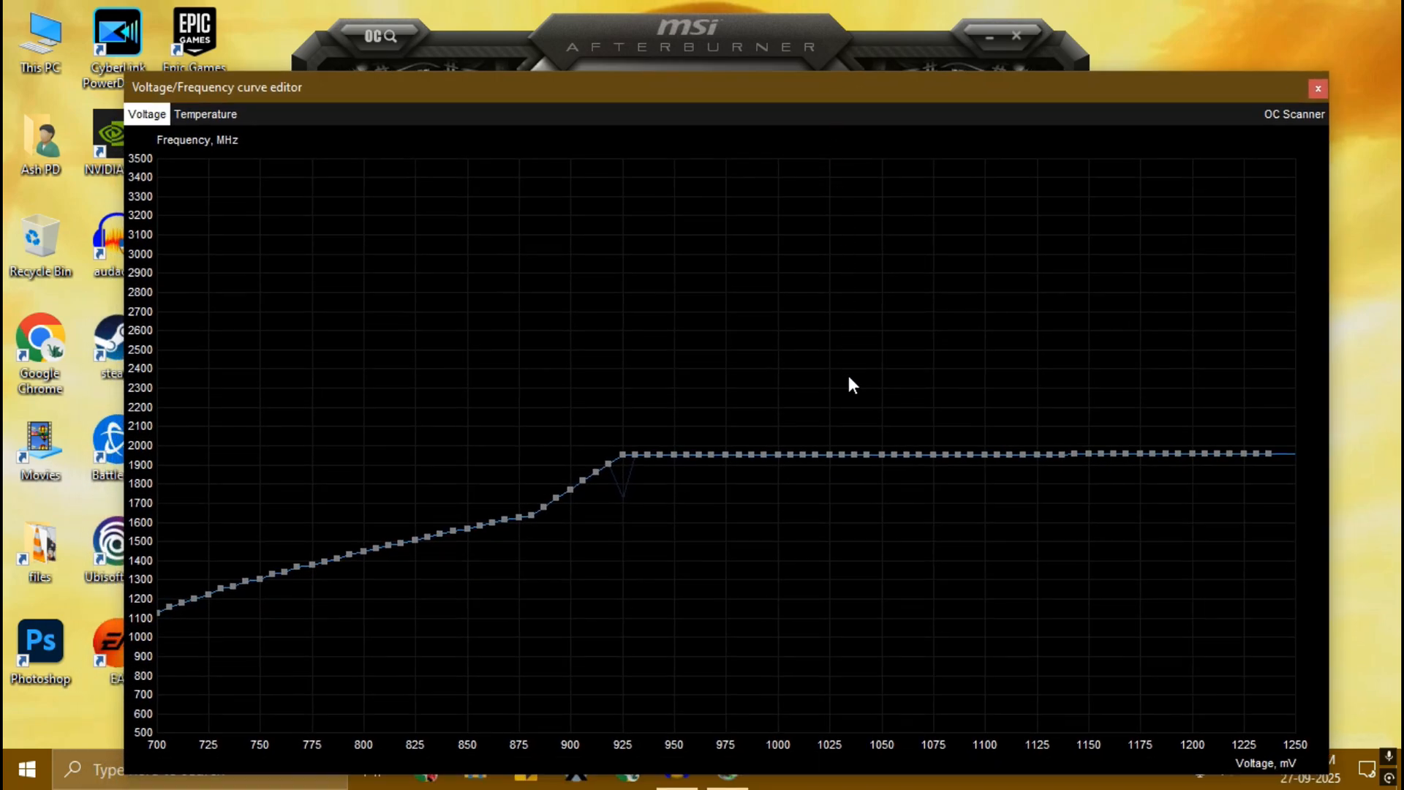
mouse_move(658, 485)
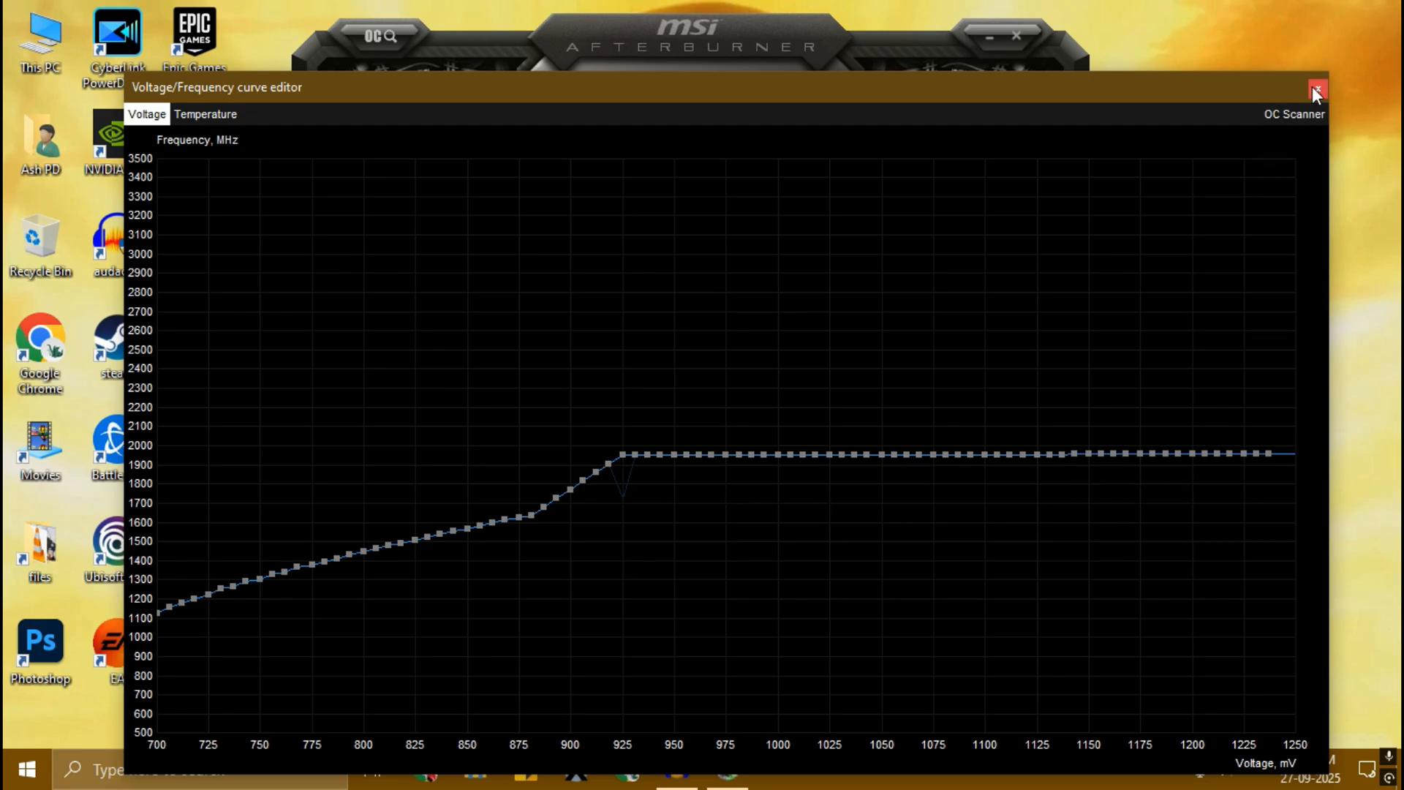
click(1313, 92)
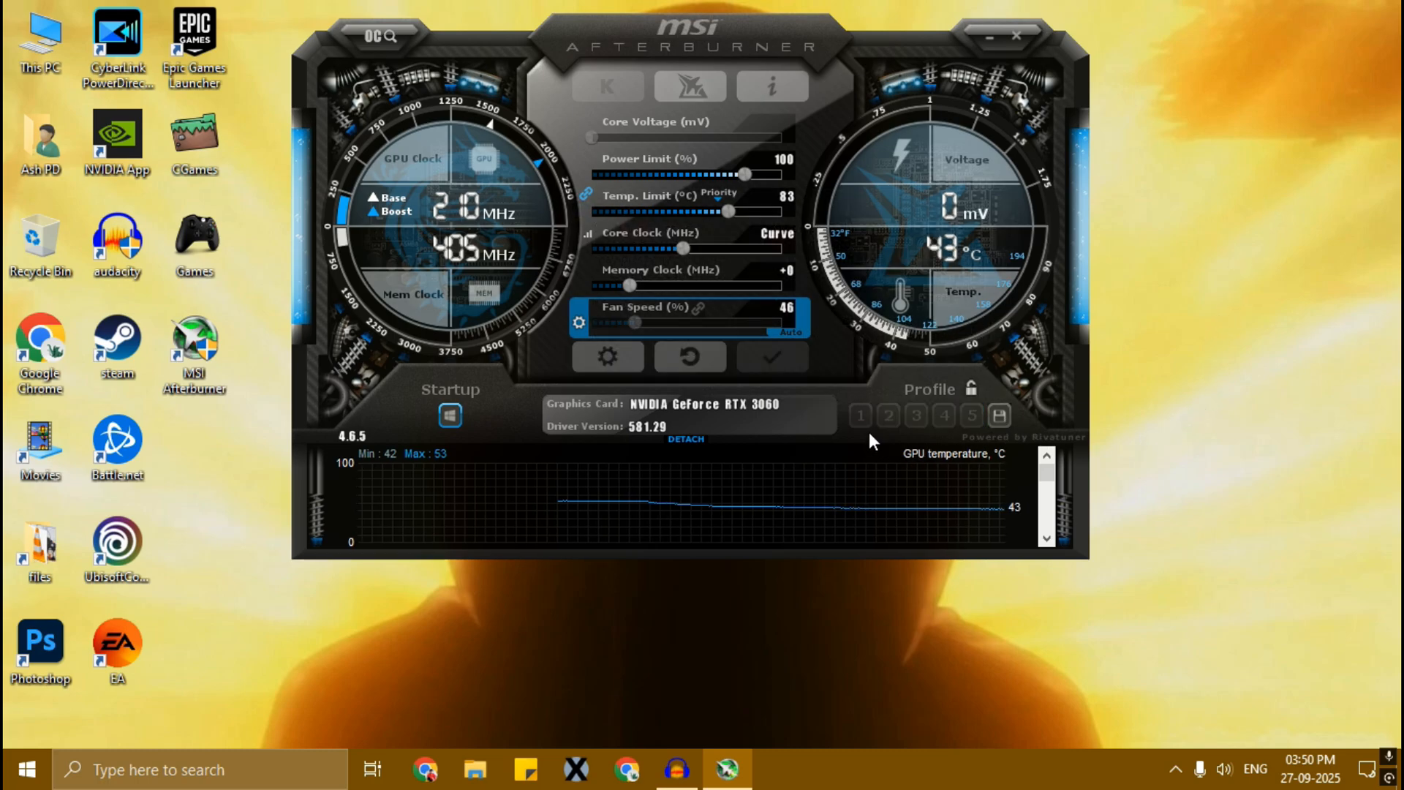
Store the current undervolt settings into profile slot 1.
click(859, 415)
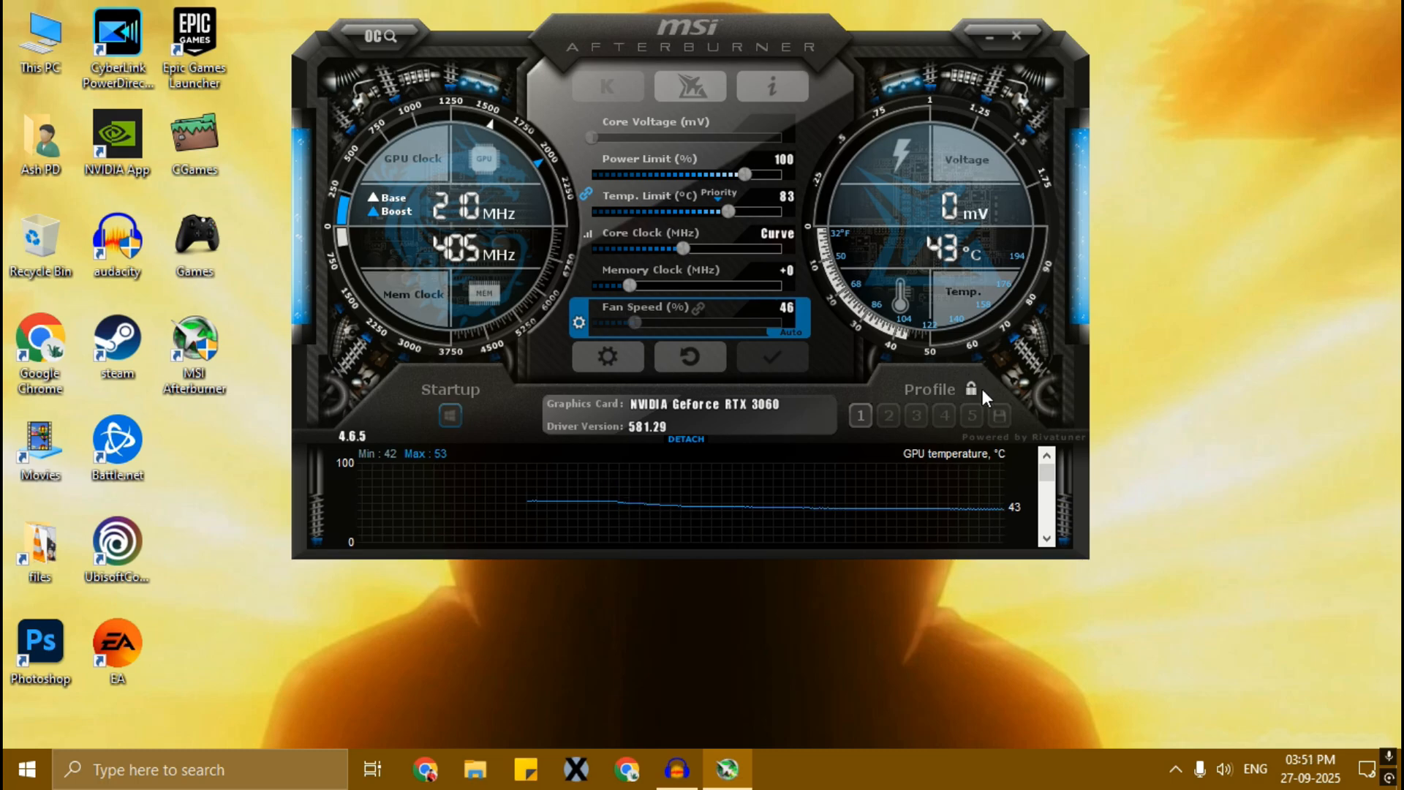
click(1017, 36)
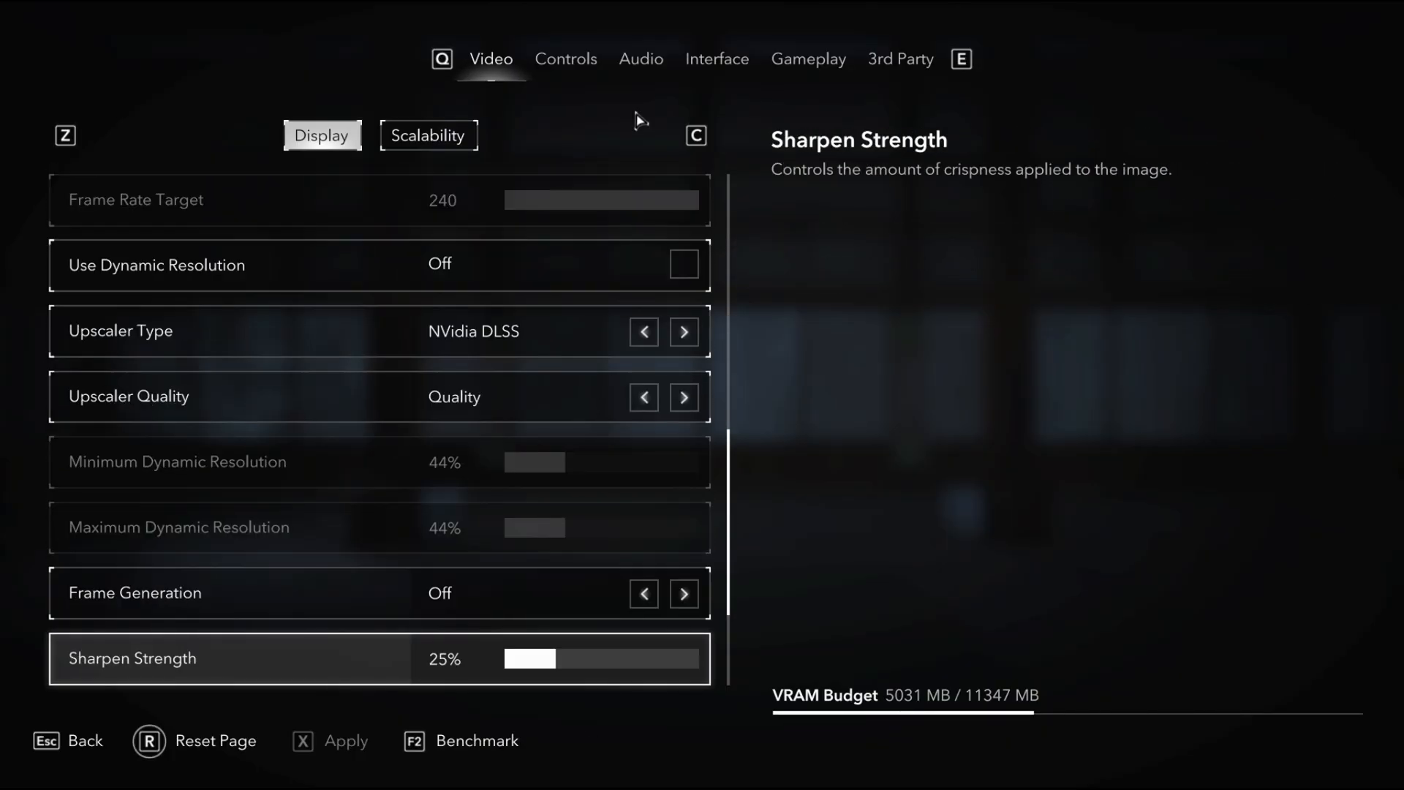
Show the Scalability graphics options: High preset, Medium raytracing, Low texture pool.
click(428, 135)
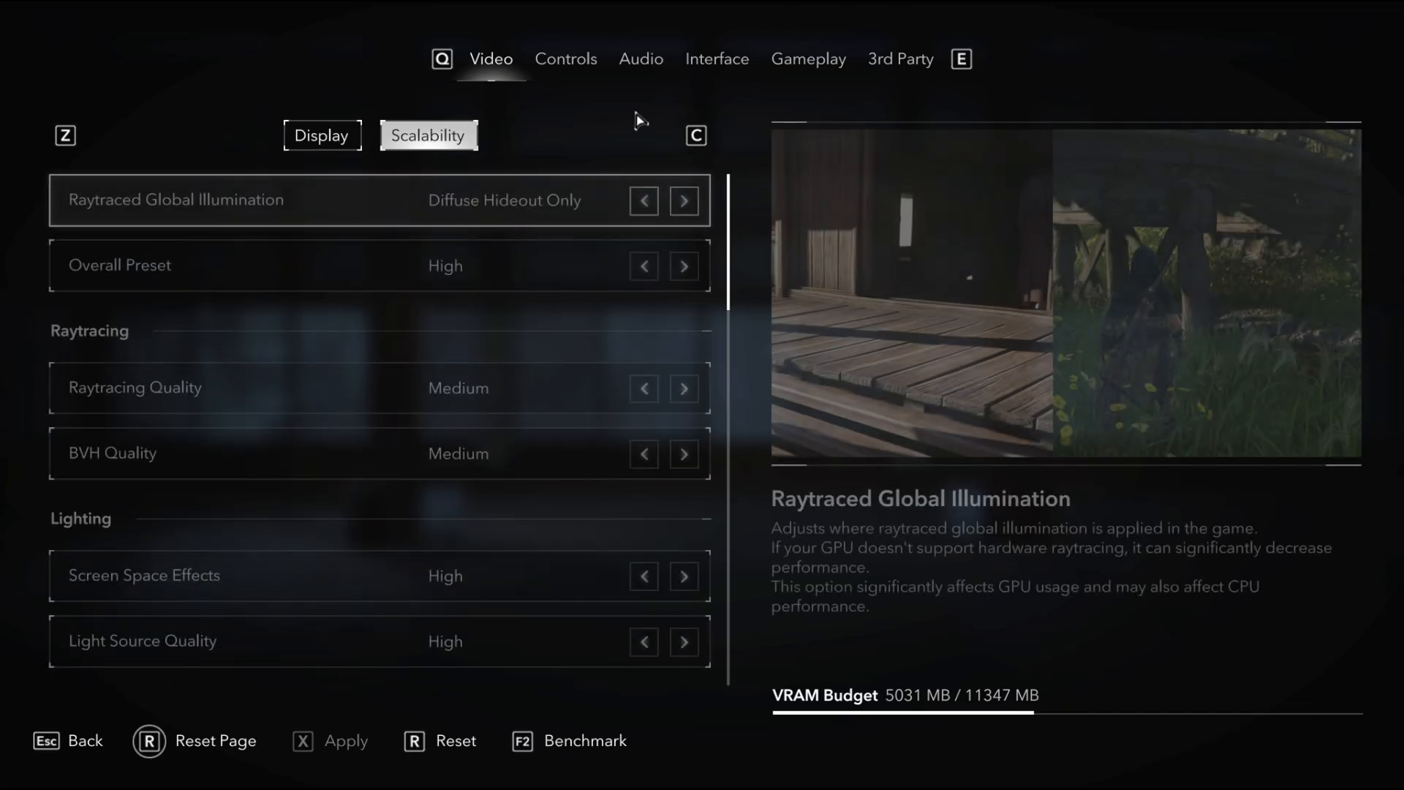
scroll(down, 3)
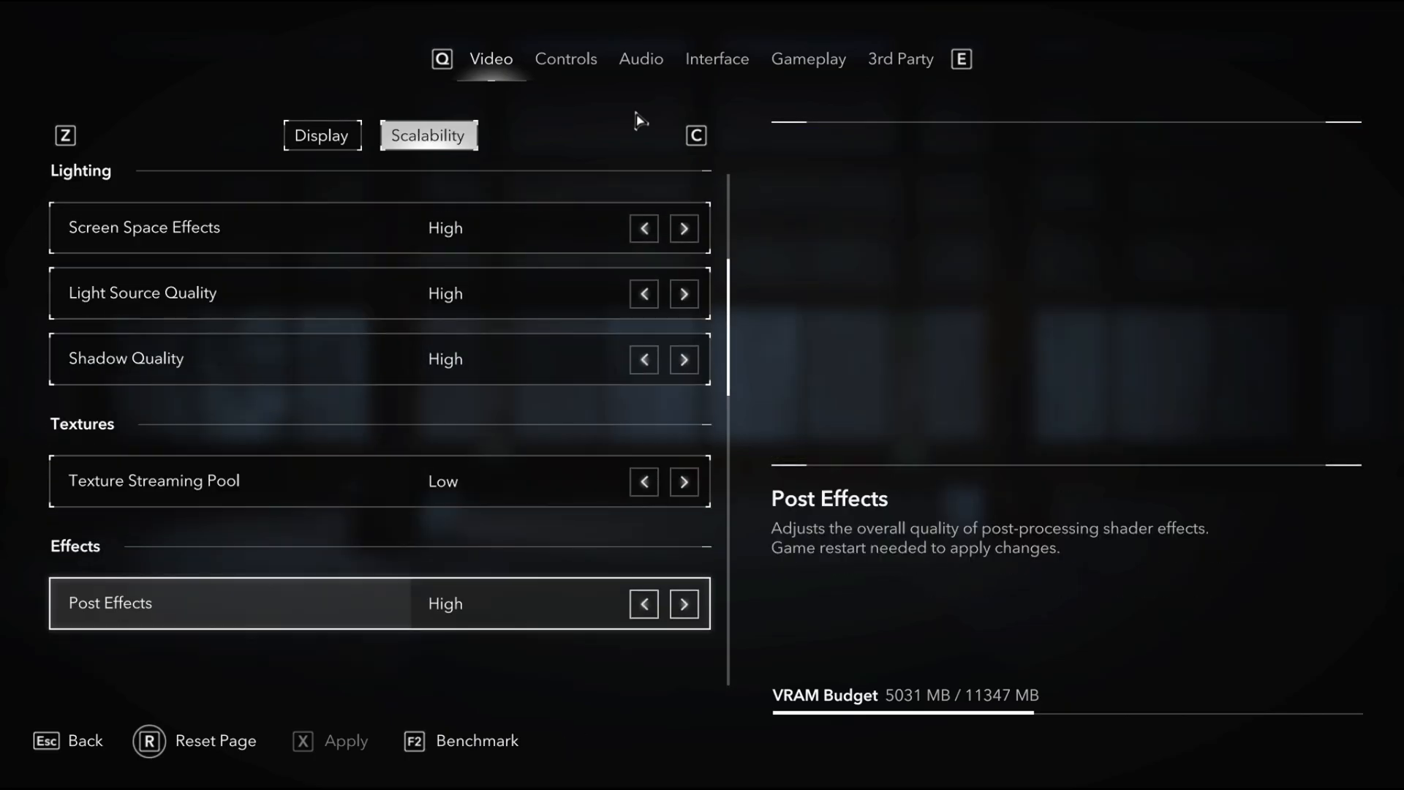